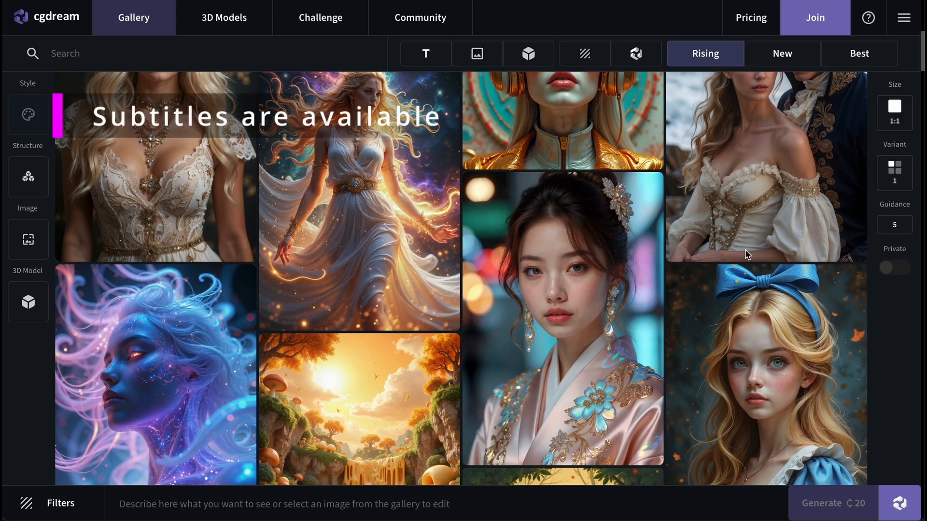
# Step: Open the panda-with-sword image and replace 'panda' with 'cat' in its description
pyautogui.scroll(-3)
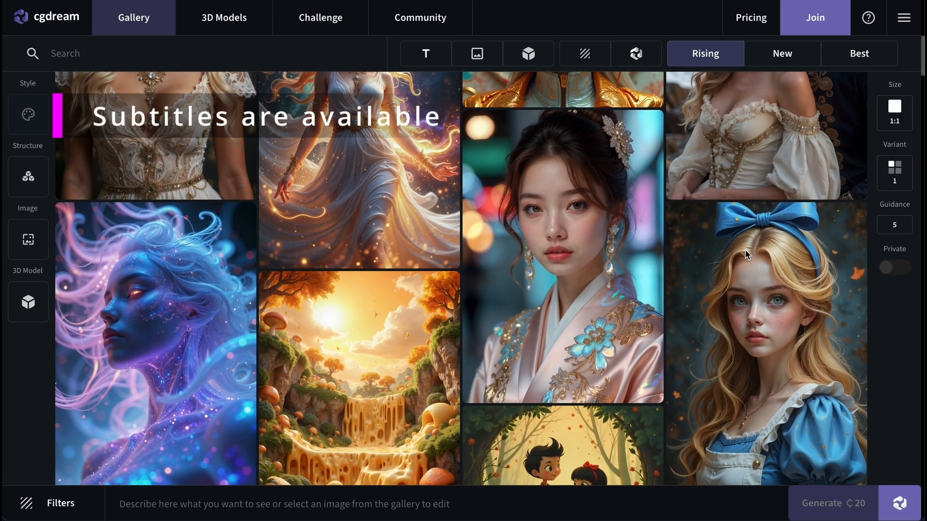
pyautogui.scroll(-3)
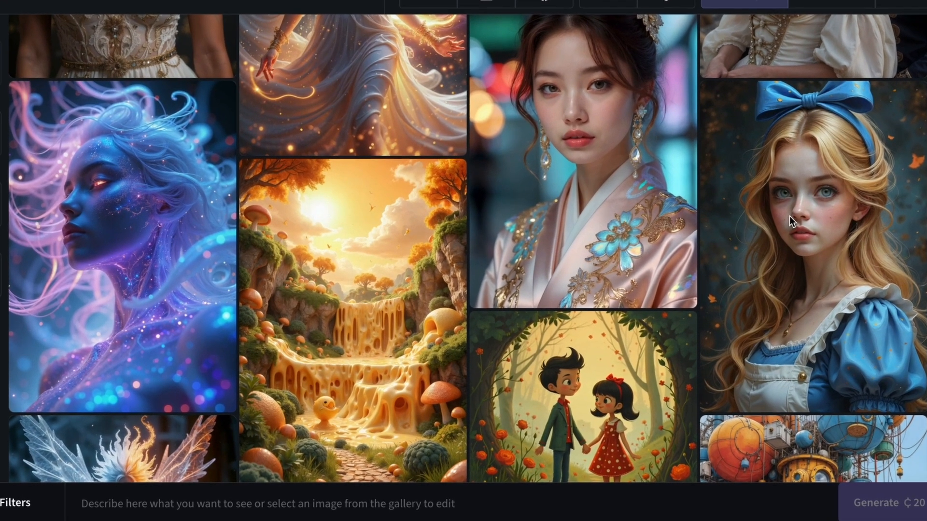
pyautogui.scroll(-3)
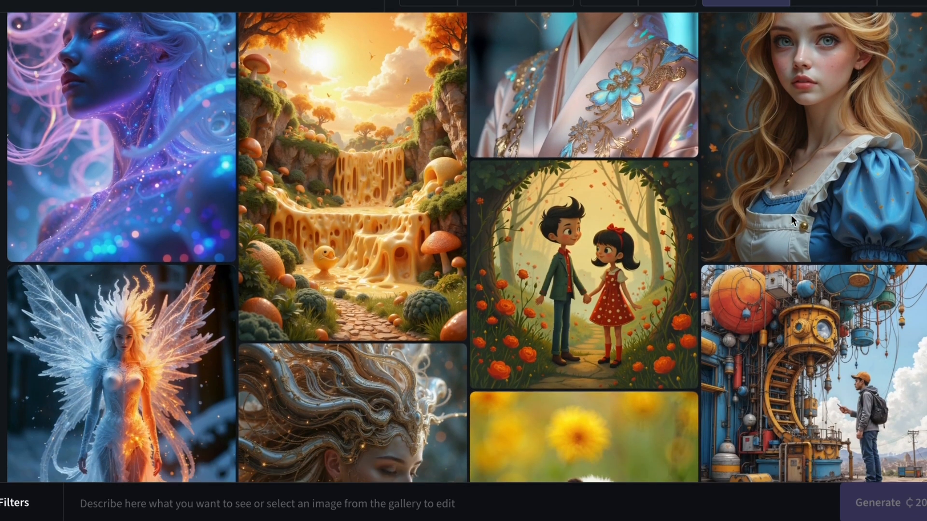
pyautogui.scroll(-3)
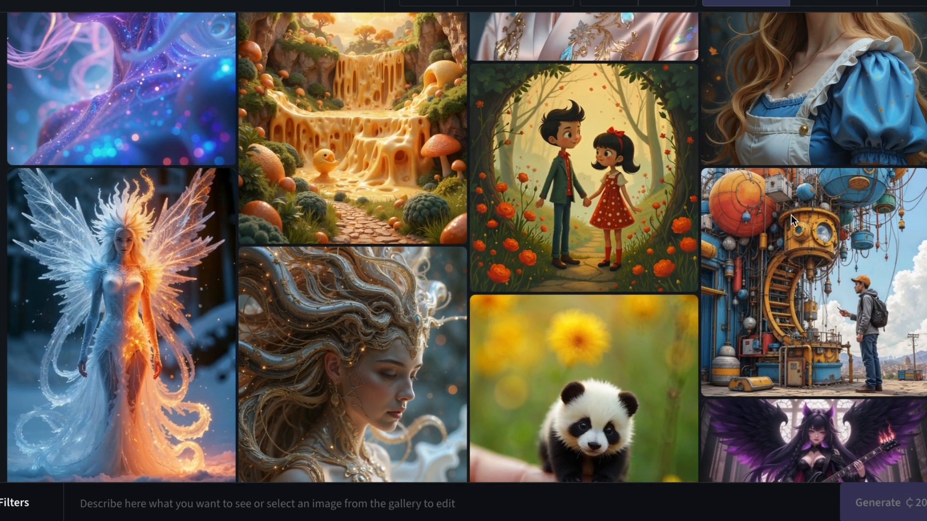
pyautogui.scroll(-3)
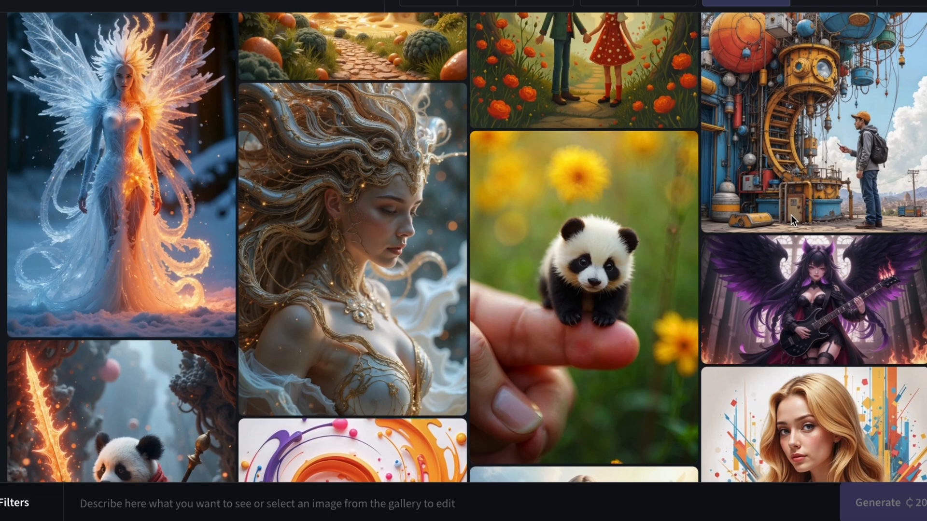
pyautogui.scroll(-3)
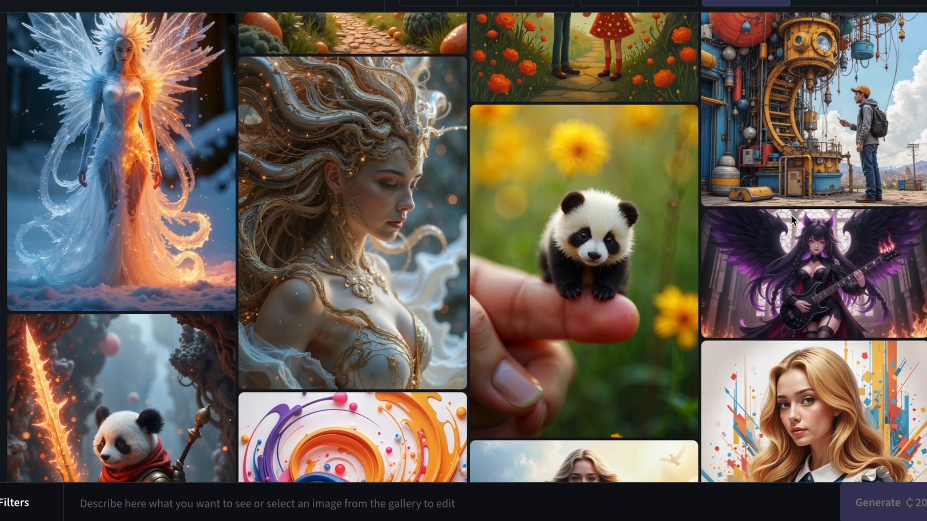
pyautogui.scroll(-3)
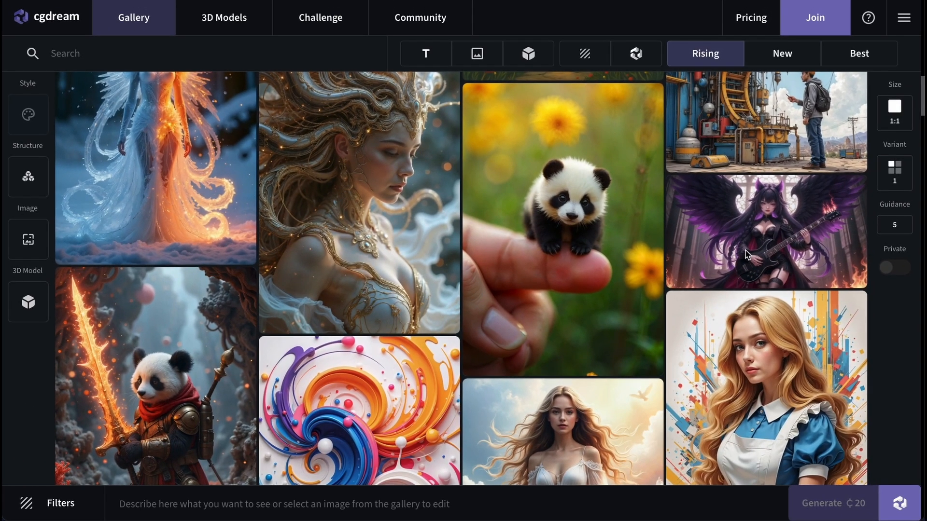
pyautogui.click(156, 379)
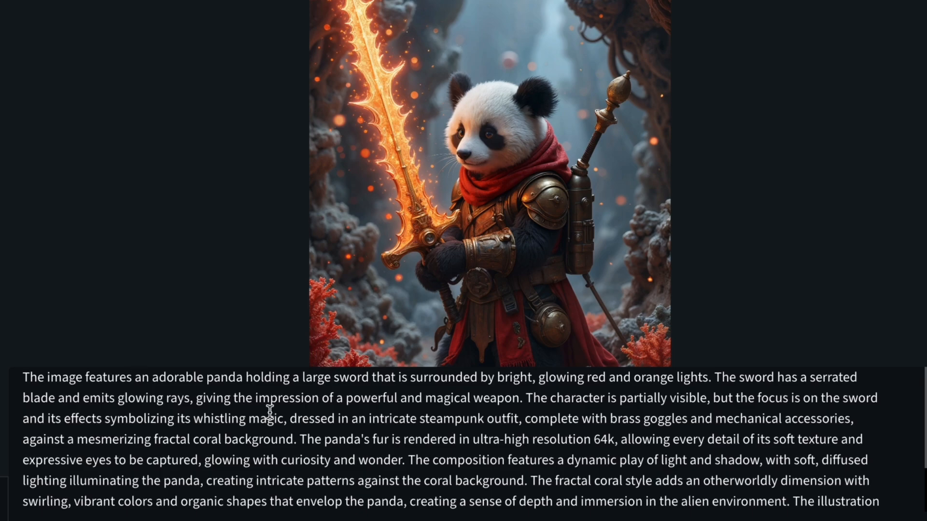
pyautogui.doubleClick(224, 377)
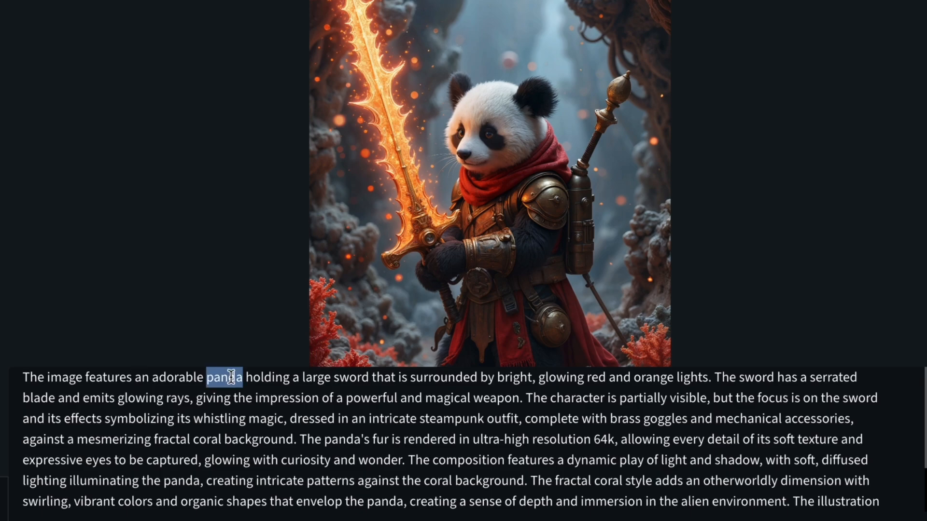
pyautogui.write('cat')
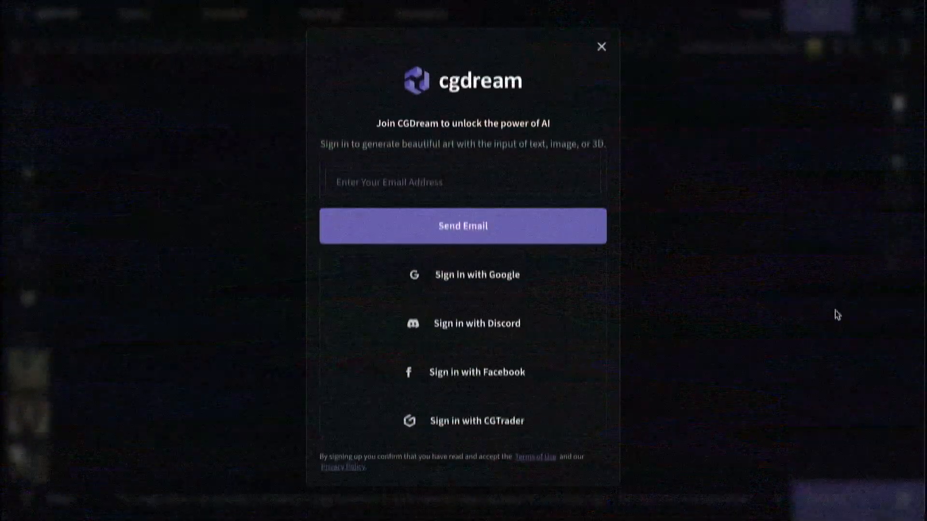
# Step: Generate the sword-wielding cat image and upscale it x2
pyautogui.click(602, 47)
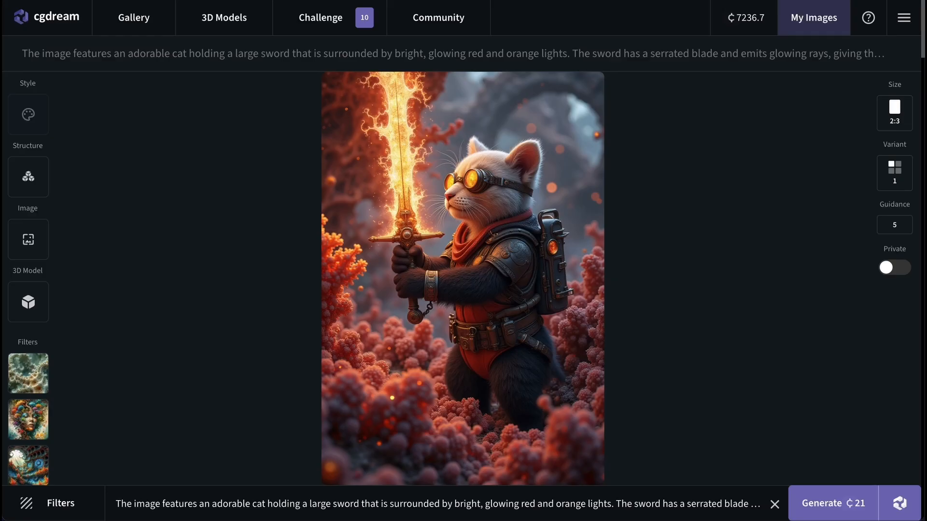
pyautogui.moveTo(716, 278)
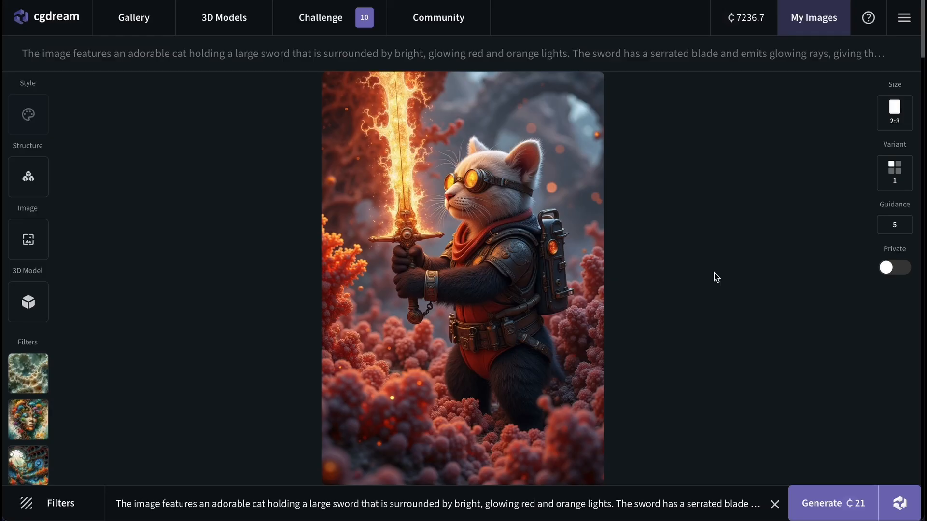
pyautogui.moveTo(693, 237)
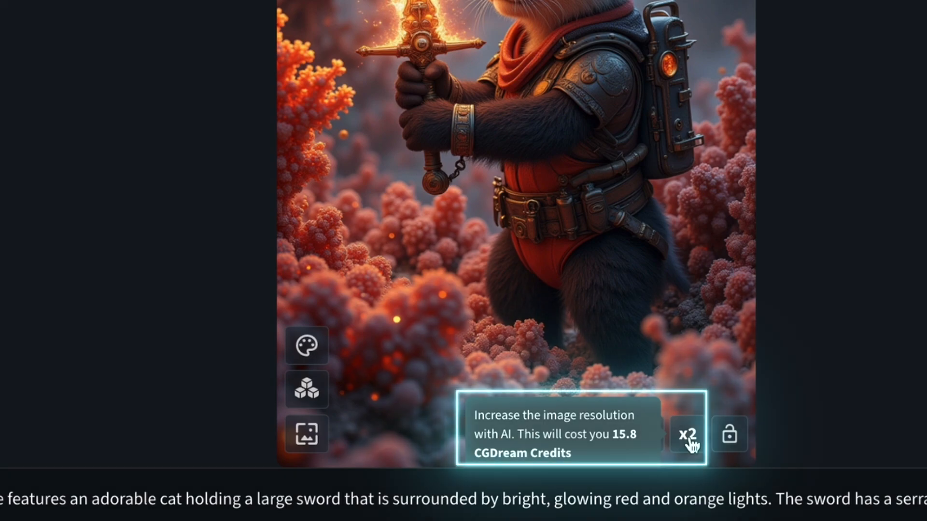
pyautogui.click(685, 435)
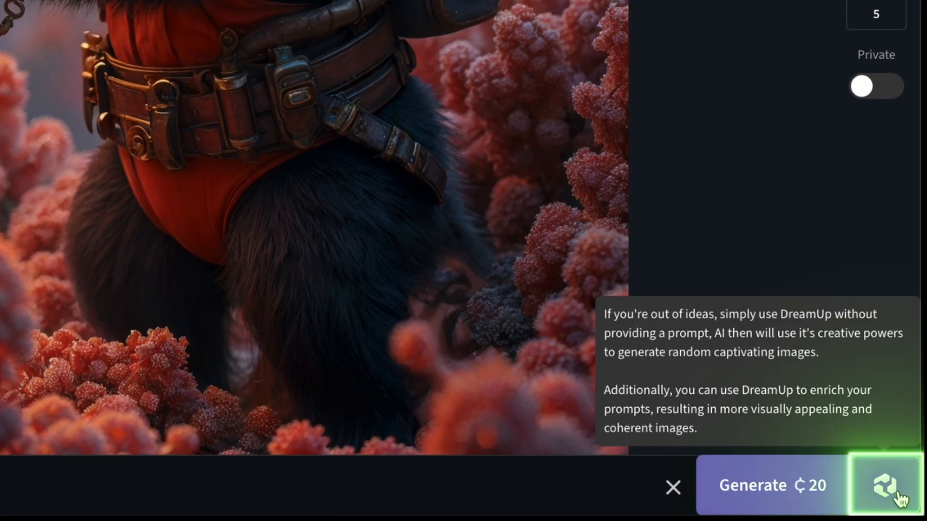
# Step: Enrich the 'a cat driving a car' prompt into a detailed description with DreamUp
pyautogui.click(885, 485)
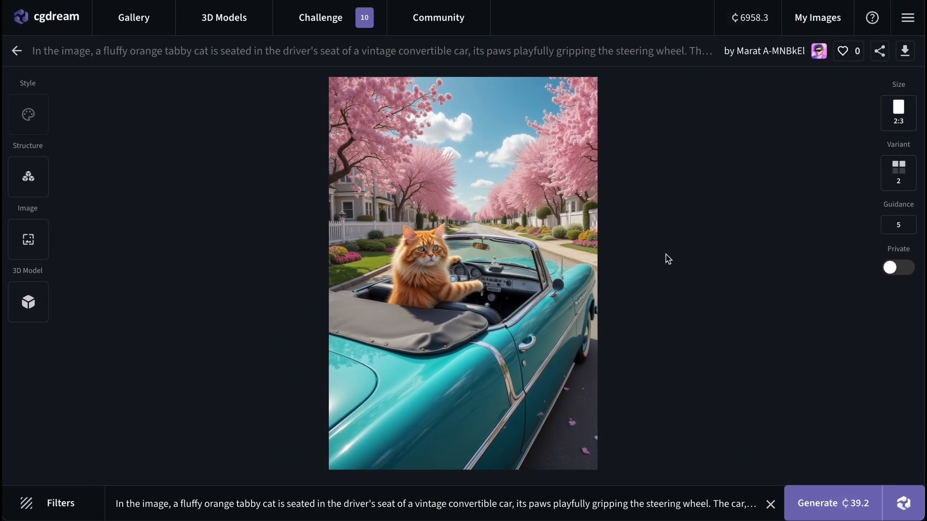
pyautogui.moveTo(452, 220)
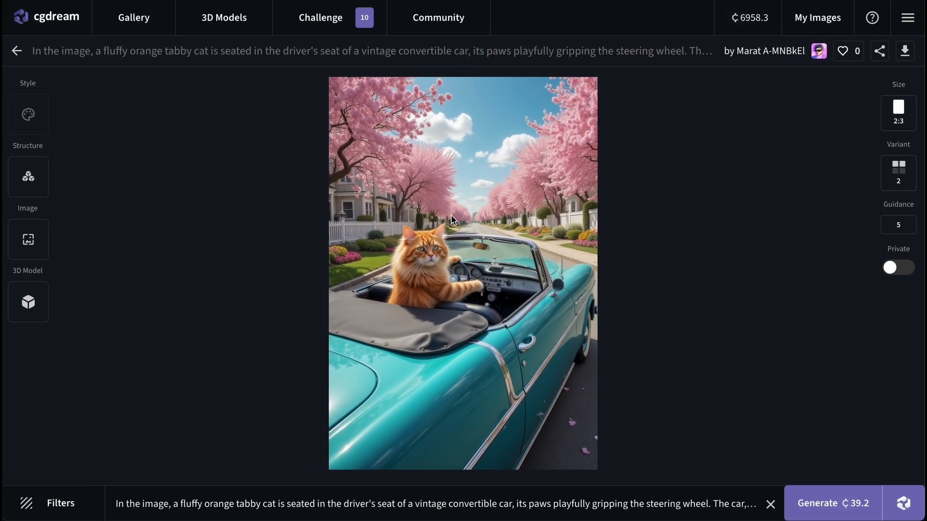
pyautogui.moveTo(541, 422)
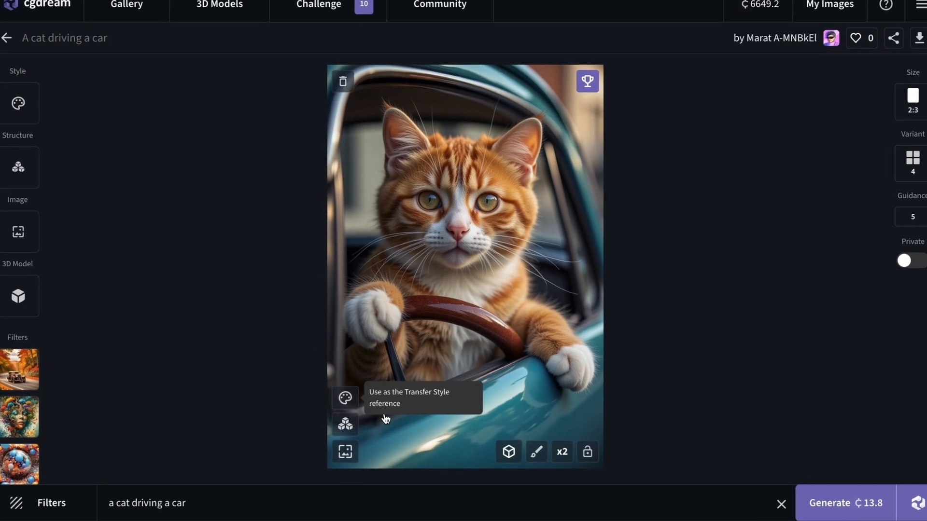
# Step: Inpaint 'a cowboy hat' onto the cat's head and open the brown-hat variant
pyautogui.click(535, 452)
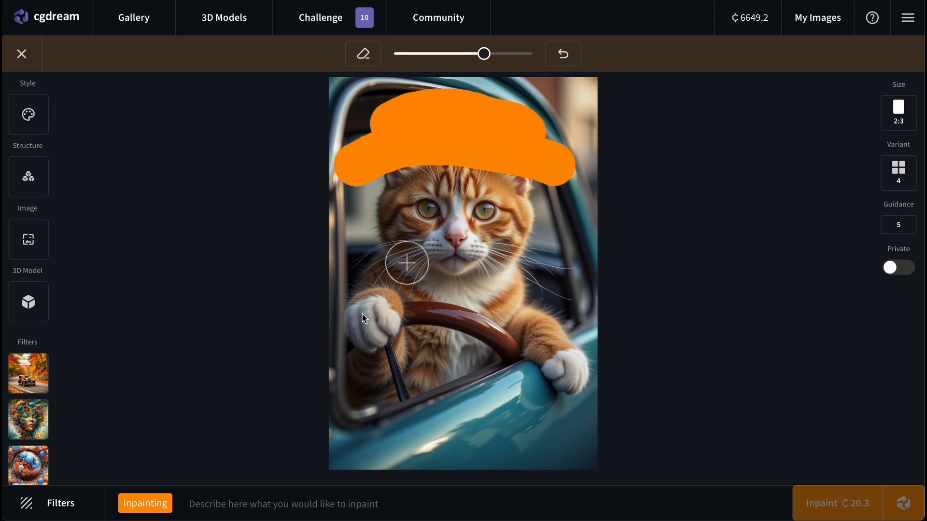
pyautogui.write('a cowboy')
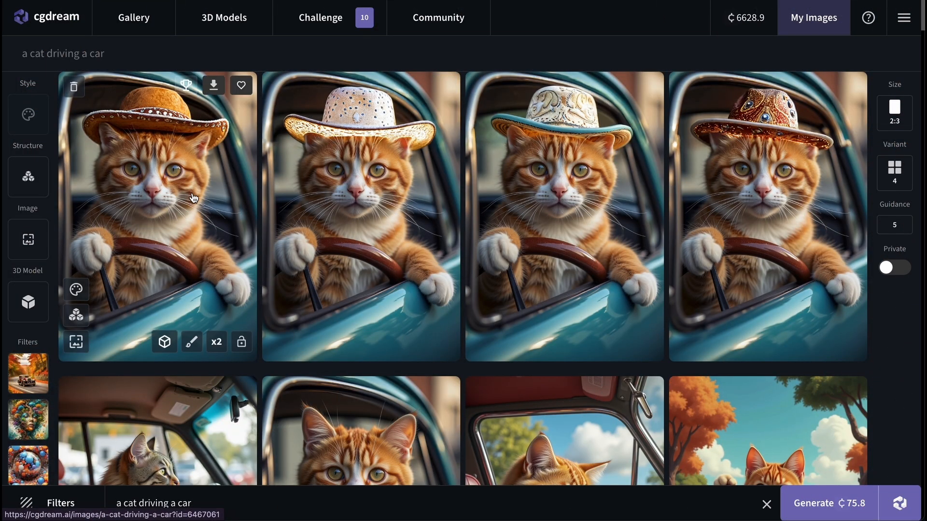
pyautogui.click(156, 216)
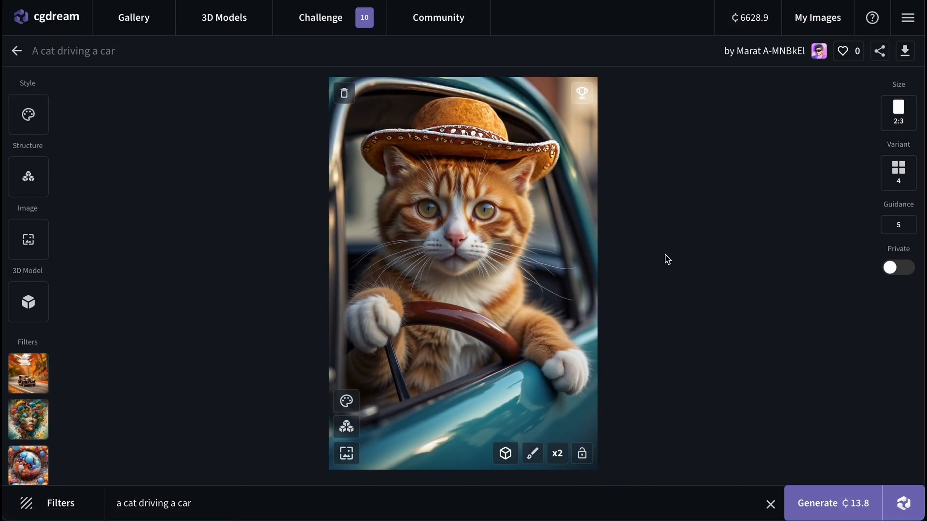
# Step: Apply the Luxury Car, Wild Cats and Snow filters, then open the convertible cat image
pyautogui.click(818, 503)
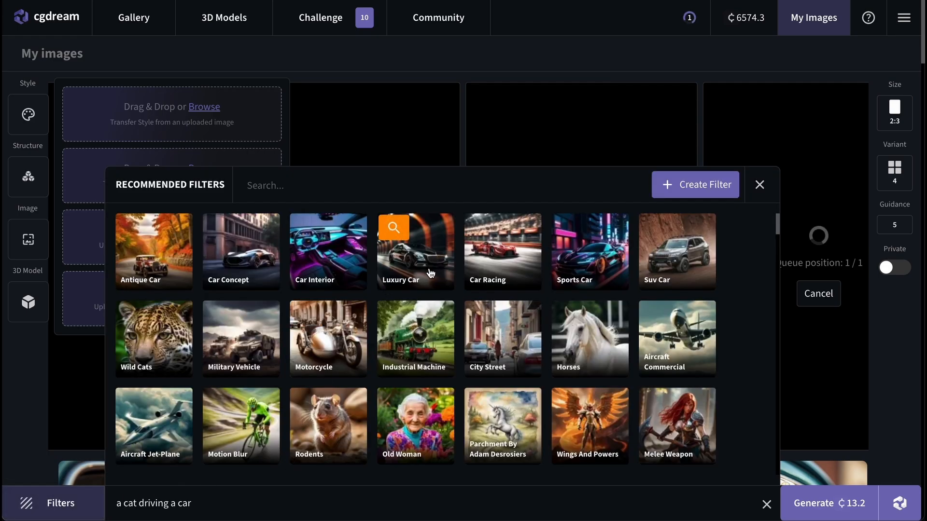
pyautogui.click(414, 251)
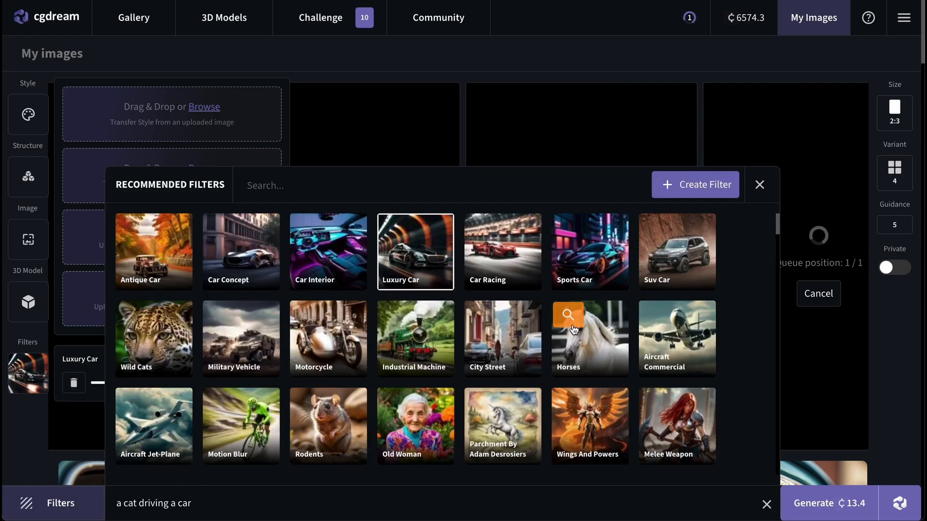
pyautogui.scroll(-3)
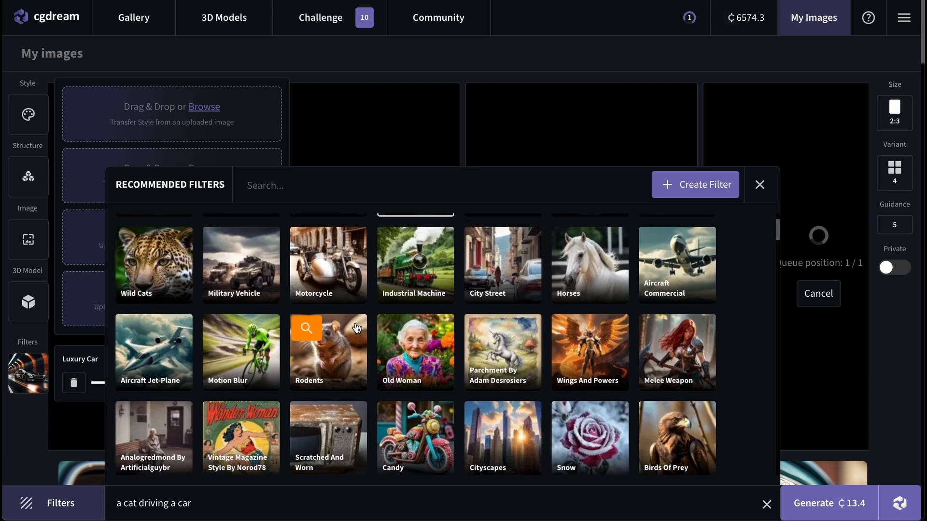
pyautogui.click(153, 266)
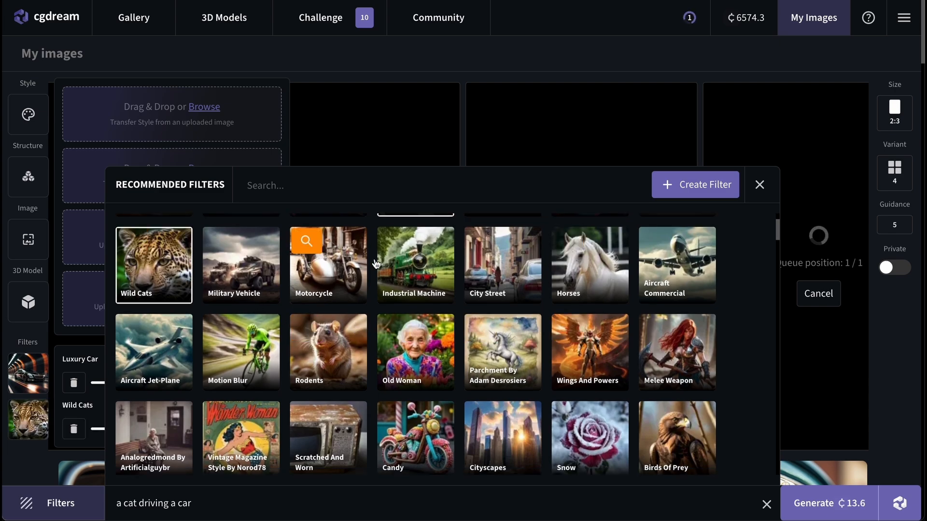
pyautogui.scroll(-3)
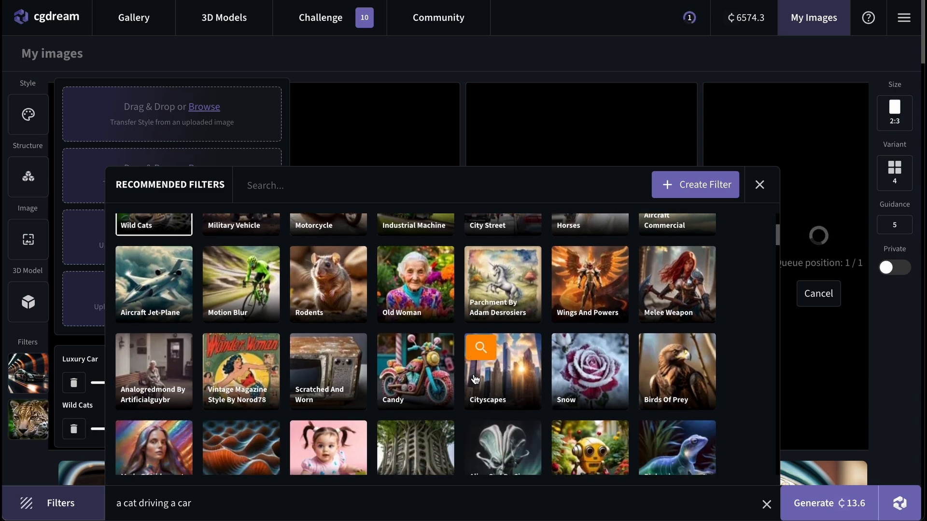
pyautogui.click(589, 371)
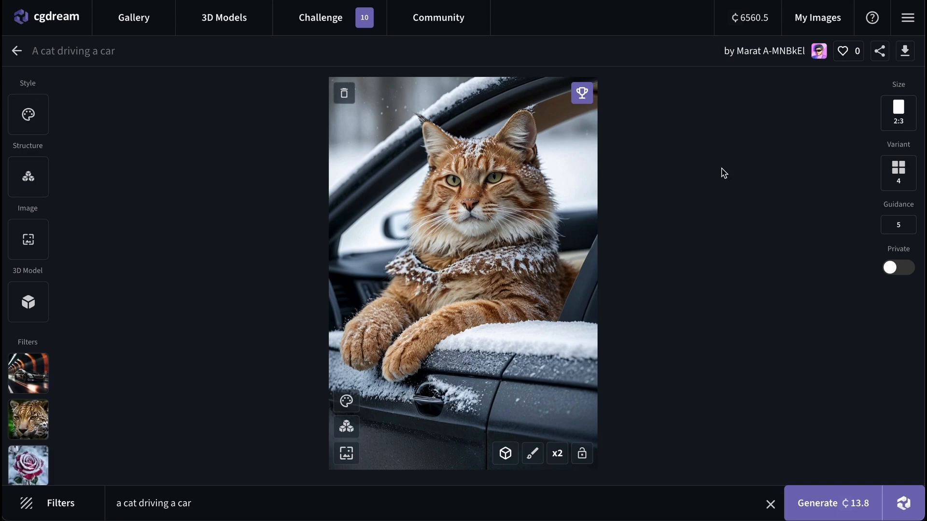
pyautogui.moveTo(147, 79)
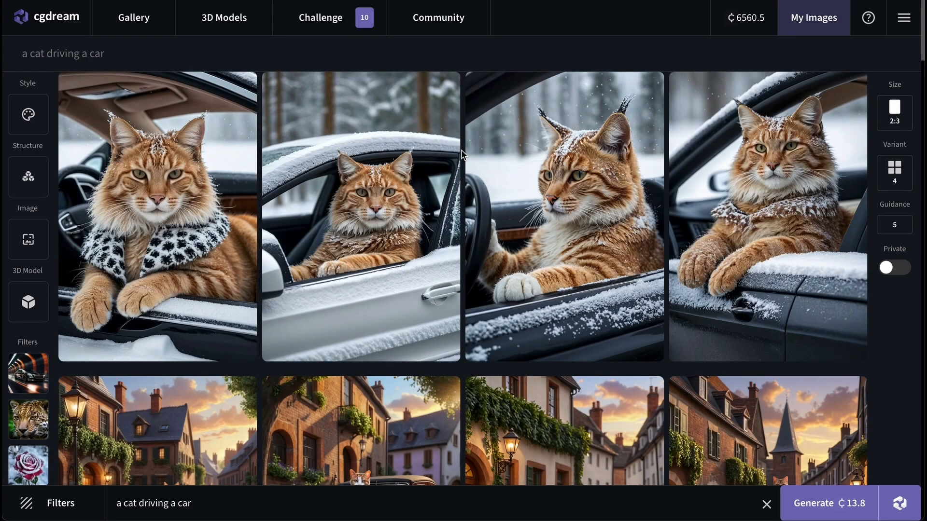
pyautogui.moveTo(199, 174)
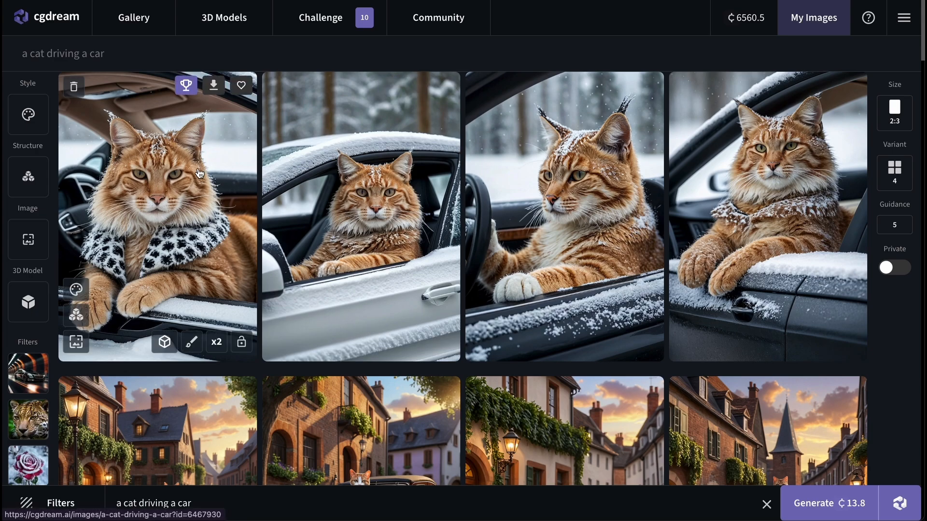
pyautogui.click(360, 215)
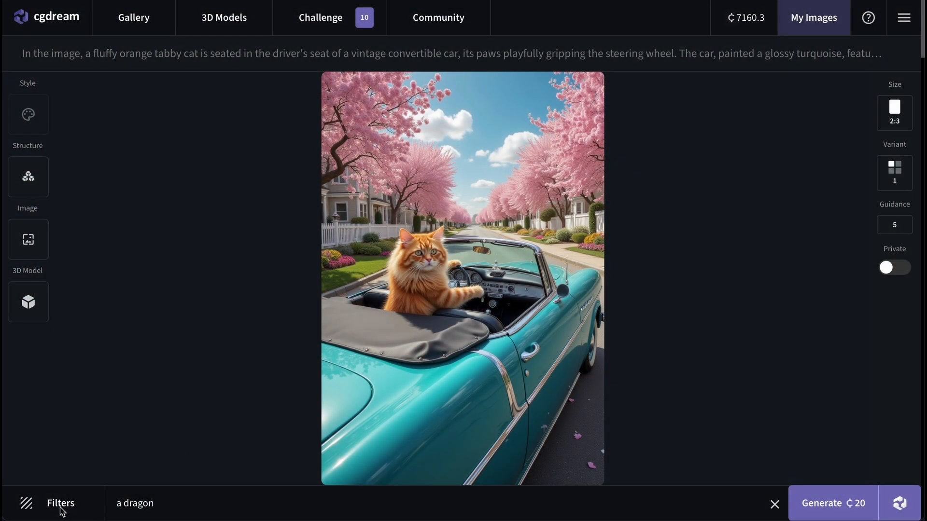
# Step: Pick Fantasy Dragons, Knight, Fairy Tales, Rusty and Fantasy Cinematic, lowering Fantasy Dragons to 0.90
pyautogui.click(60, 503)
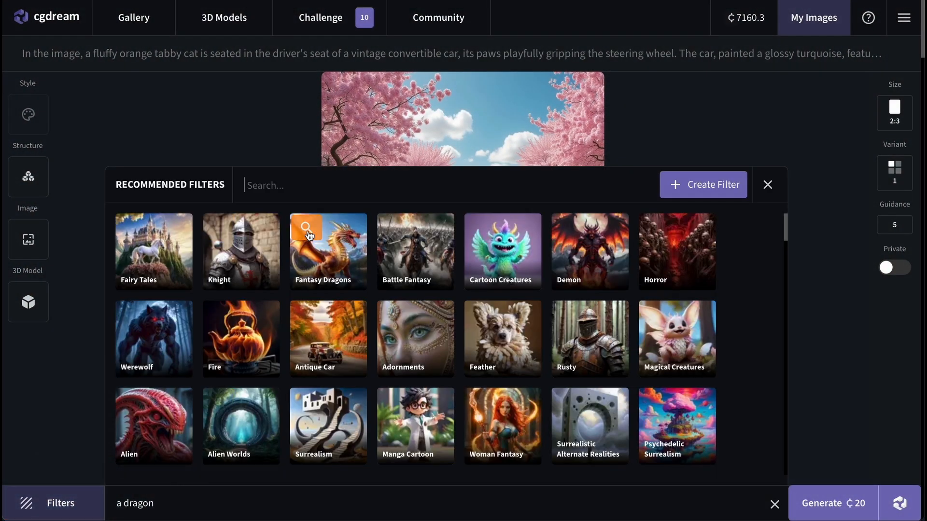
pyautogui.click(328, 252)
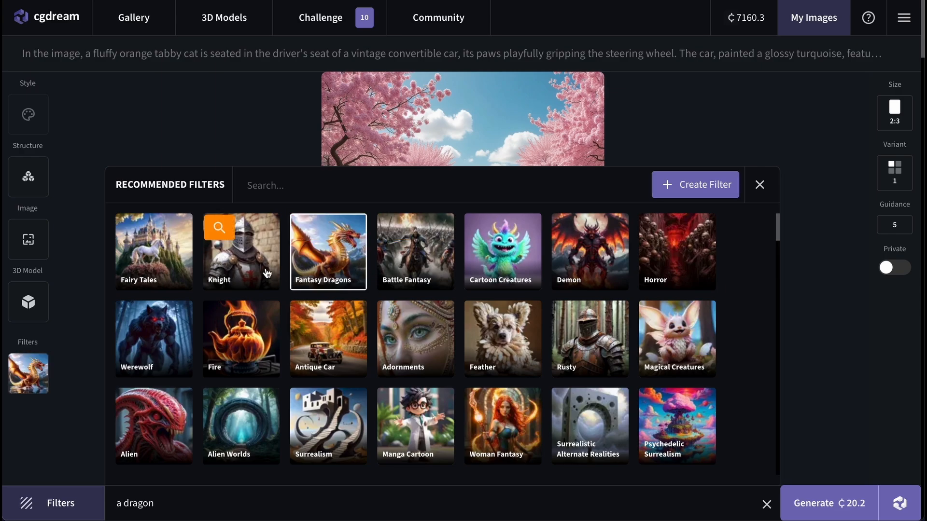
pyautogui.click(240, 251)
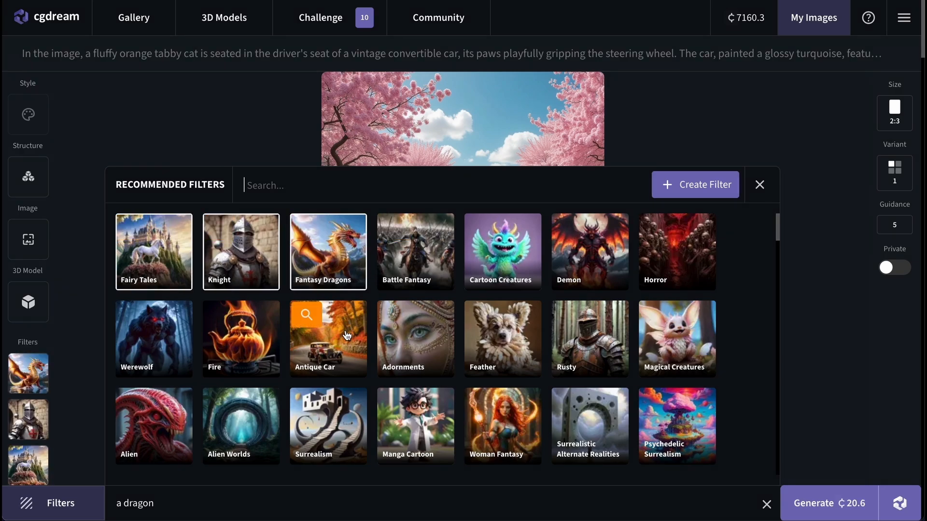
pyautogui.scroll(-3)
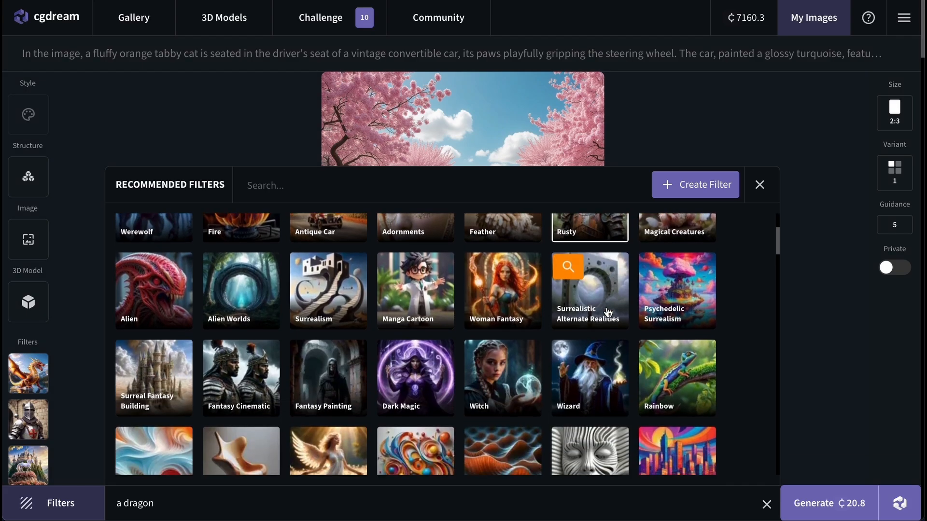
pyautogui.scroll(-3)
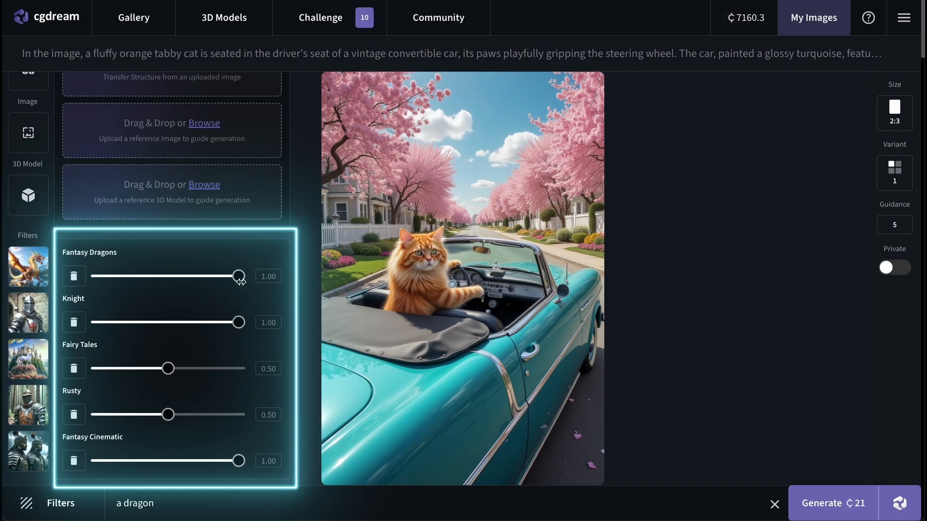
pyautogui.moveTo(238, 276); pyautogui.dragTo(224, 276)
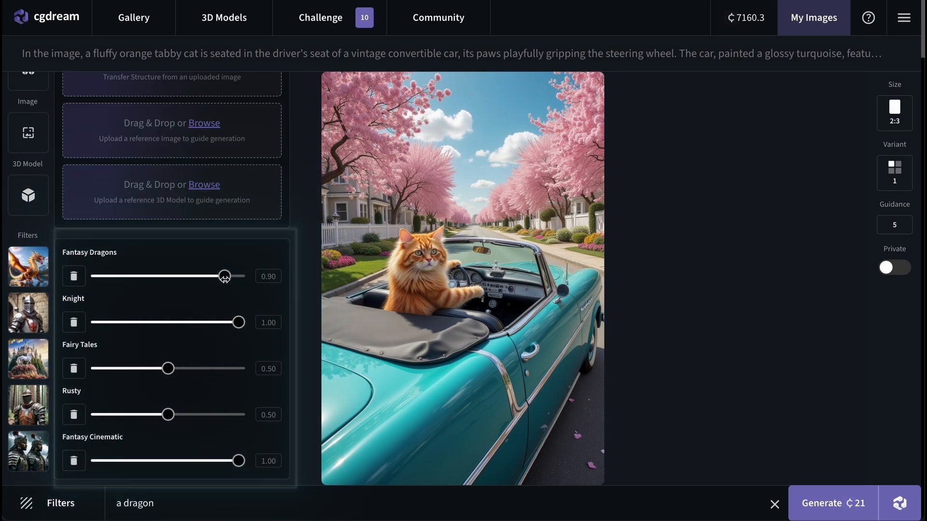
# Step: Generate two 16:9 dragon images and view the dragon on the rock full size
pyautogui.click(893, 112)
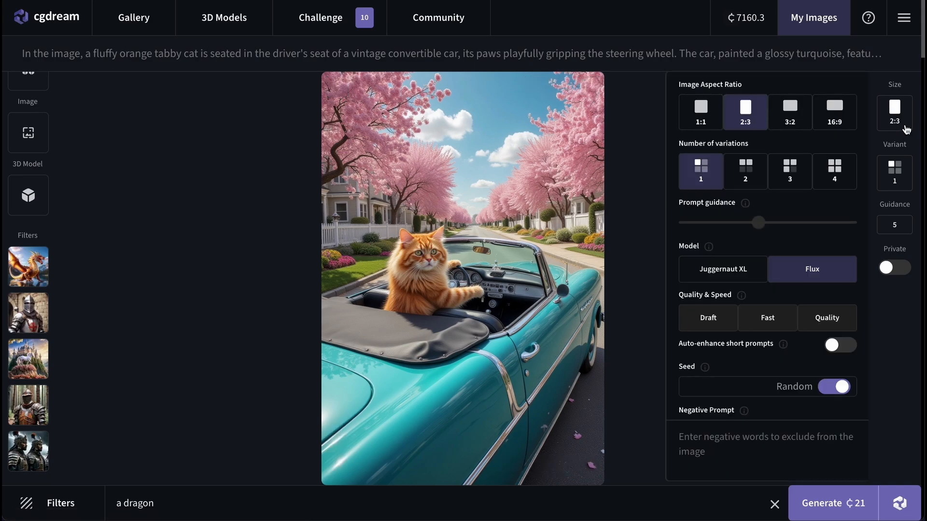
pyautogui.moveTo(910, 122)
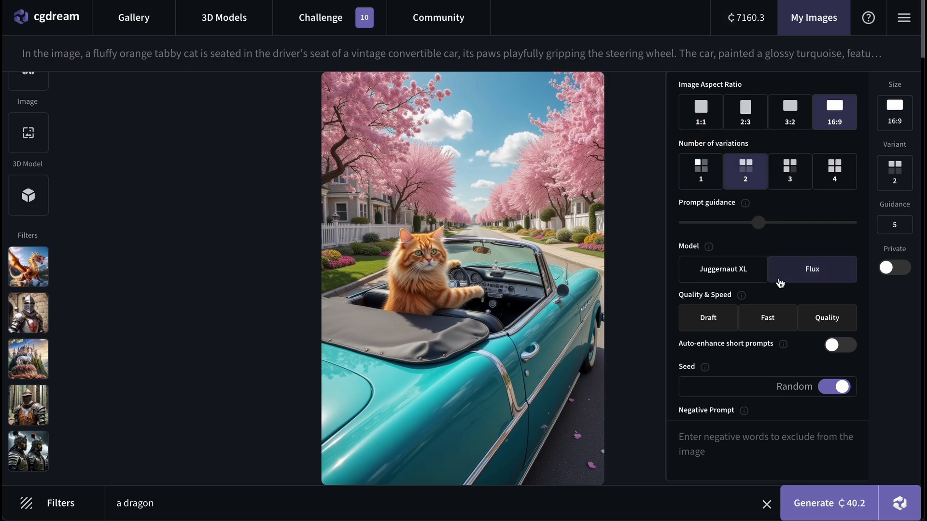
pyautogui.click(829, 503)
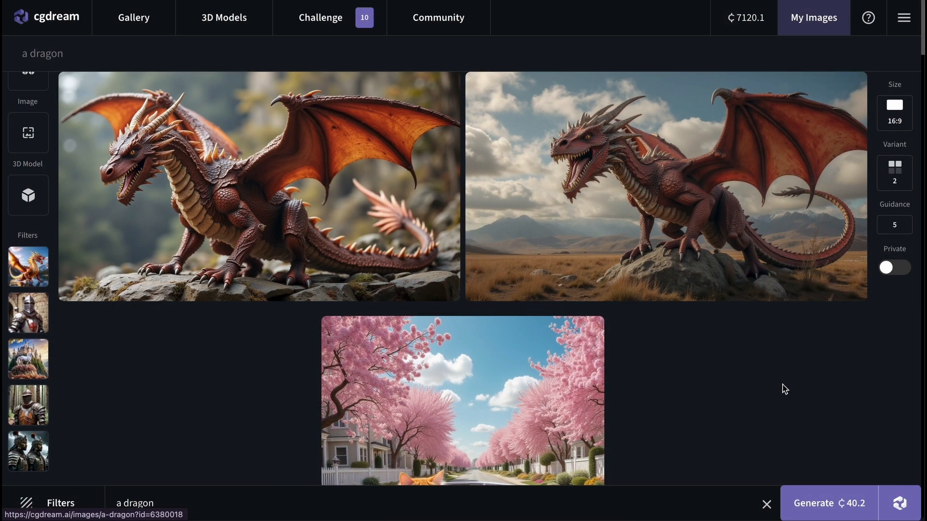
pyautogui.moveTo(637, 416)
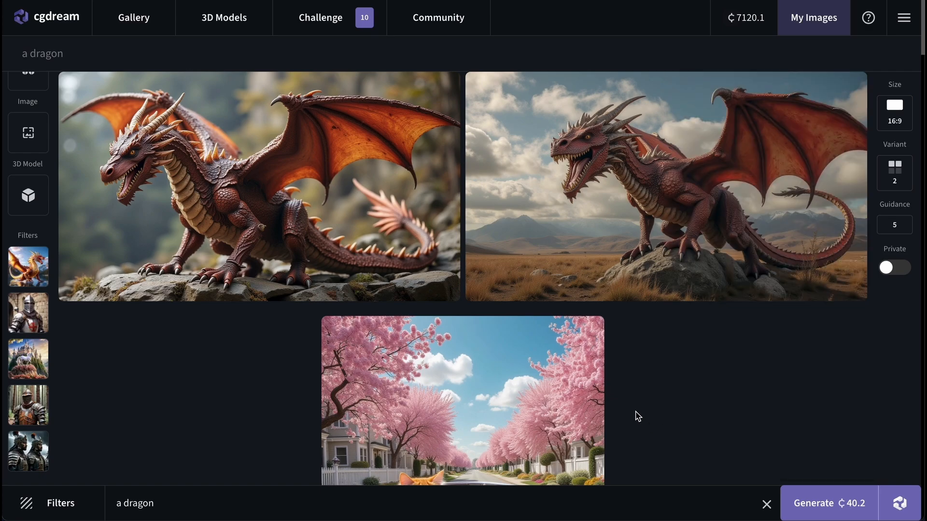
pyautogui.click(665, 185)
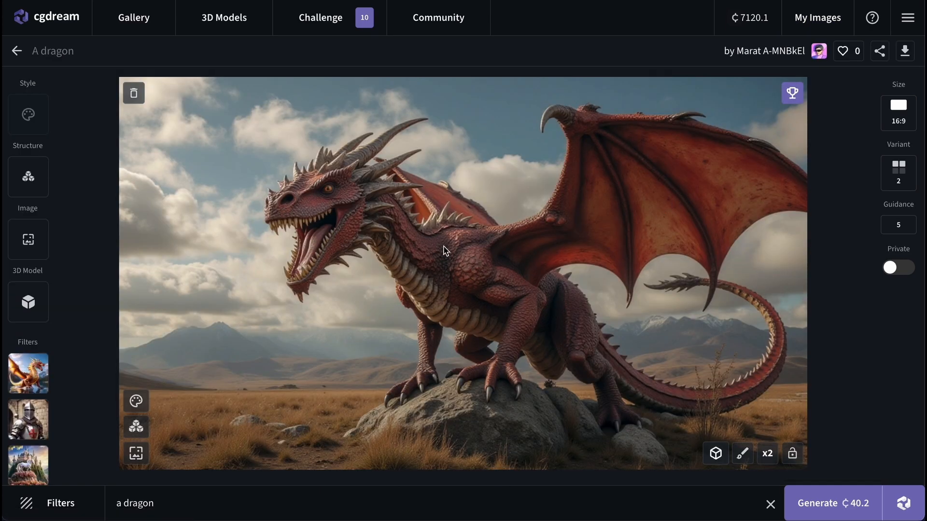
pyautogui.moveTo(518, 252)
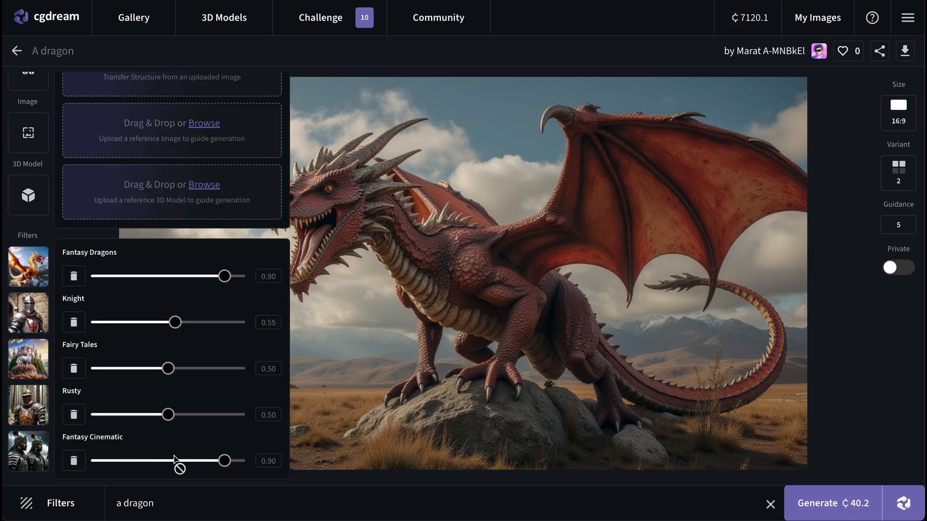
pyautogui.moveTo(179, 461)
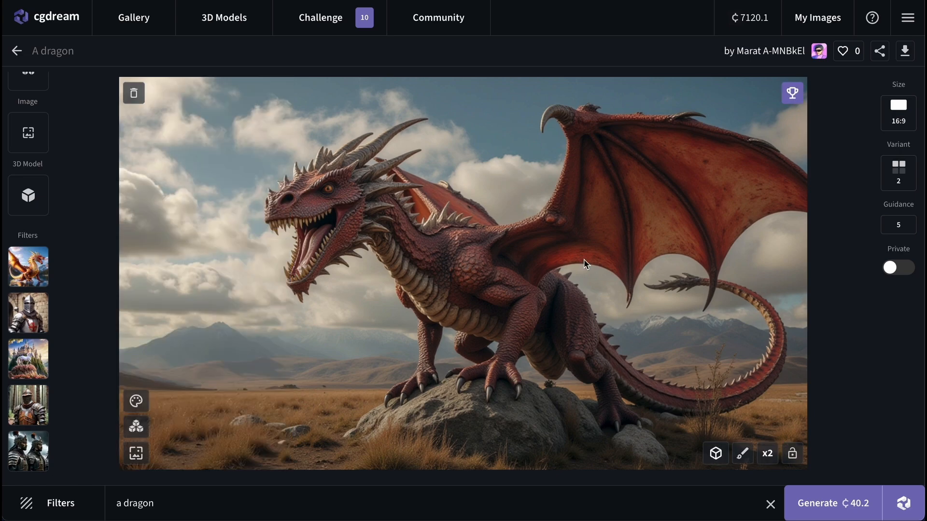
pyautogui.moveTo(306, 115)
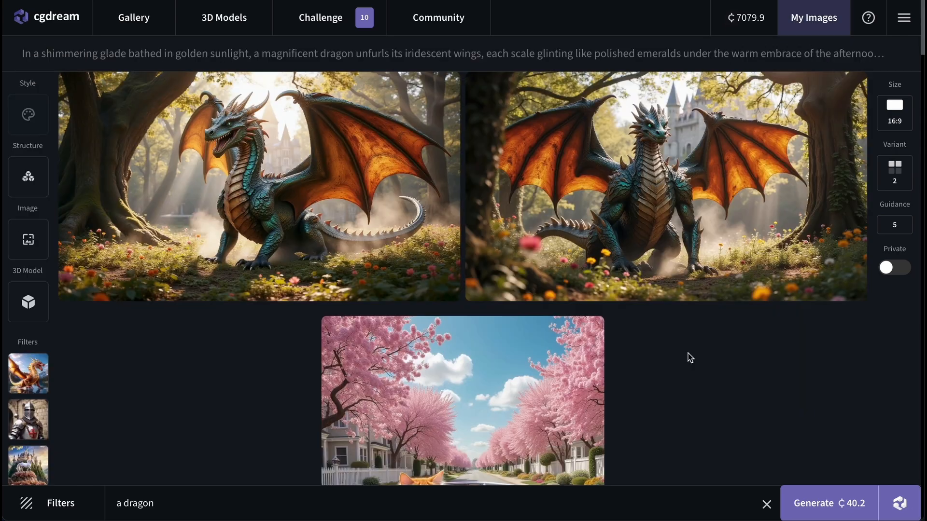
pyautogui.moveTo(319, 160)
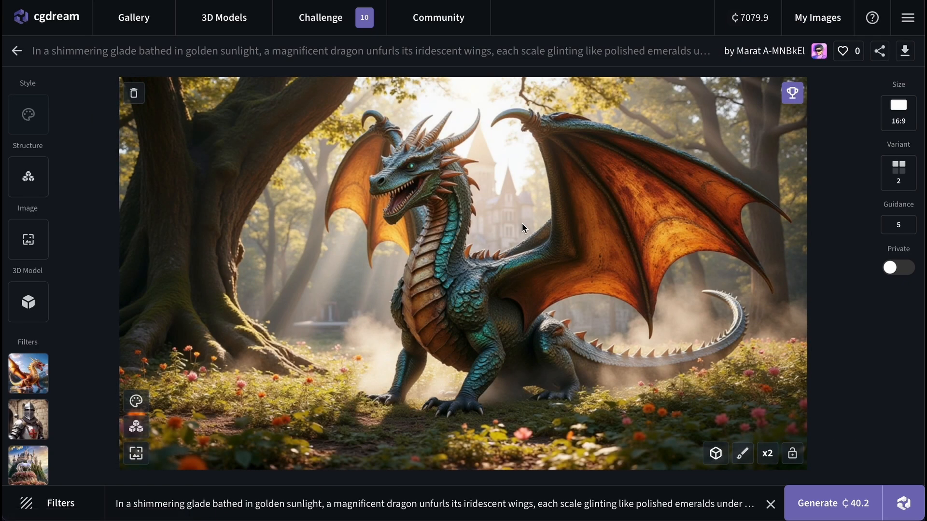
pyautogui.moveTo(274, 222)
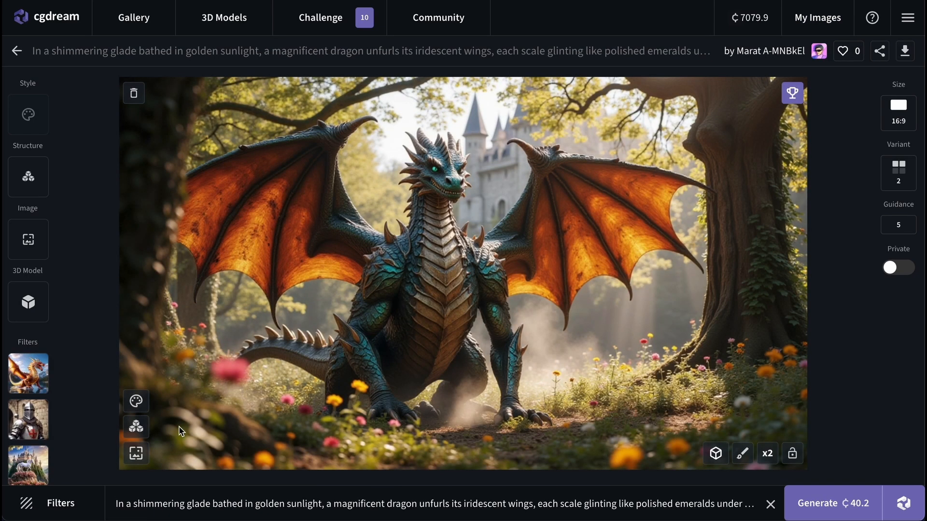
# Step: Begin setting up the monkey-on-finger reference image for the tiny-cat prompt
pyautogui.click(53, 503)
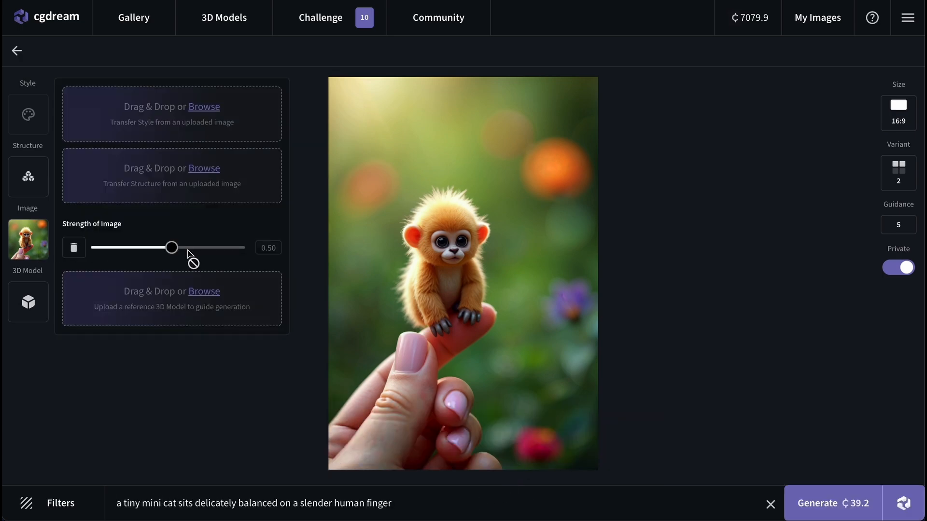
# Step: Set reference strength to 0.50, generate the kitten-on-finger images, and open the second one
pyautogui.moveTo(171, 247); pyautogui.dragTo(163, 247)
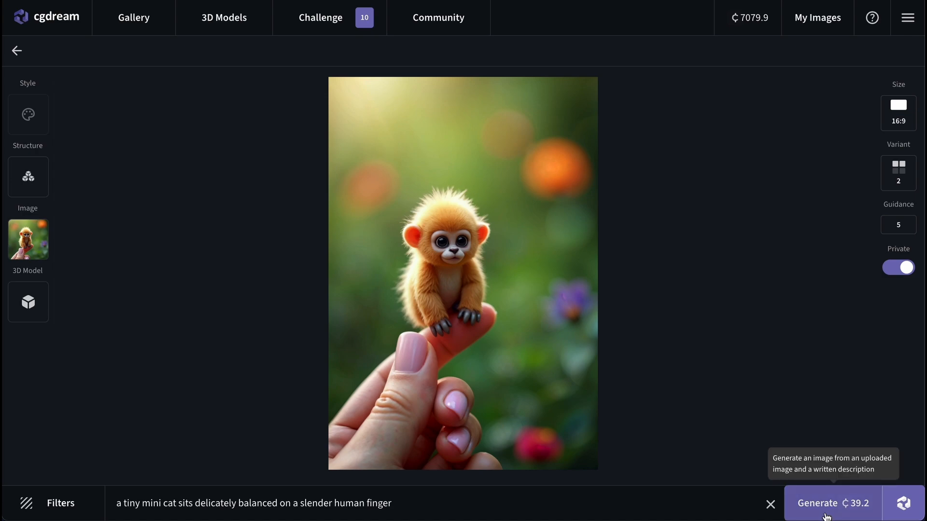
pyautogui.click(828, 503)
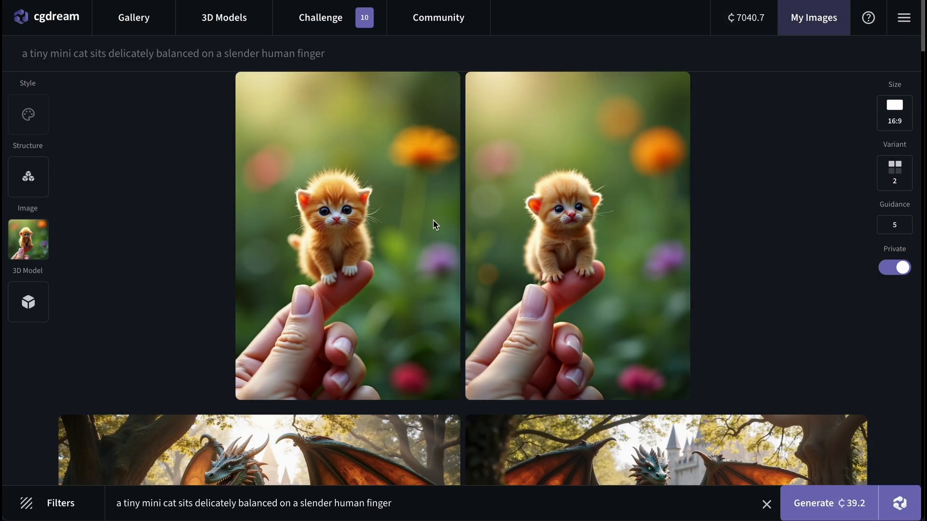
pyautogui.moveTo(572, 253)
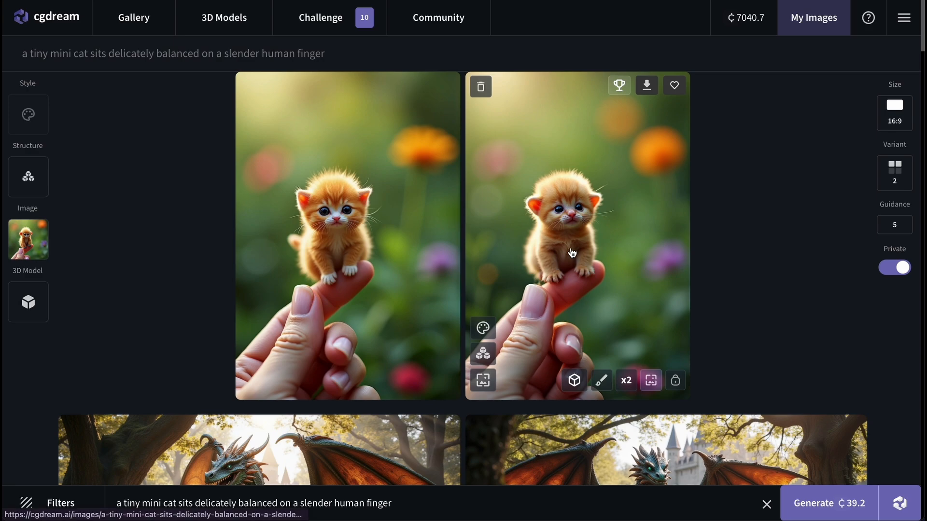
pyautogui.click(576, 236)
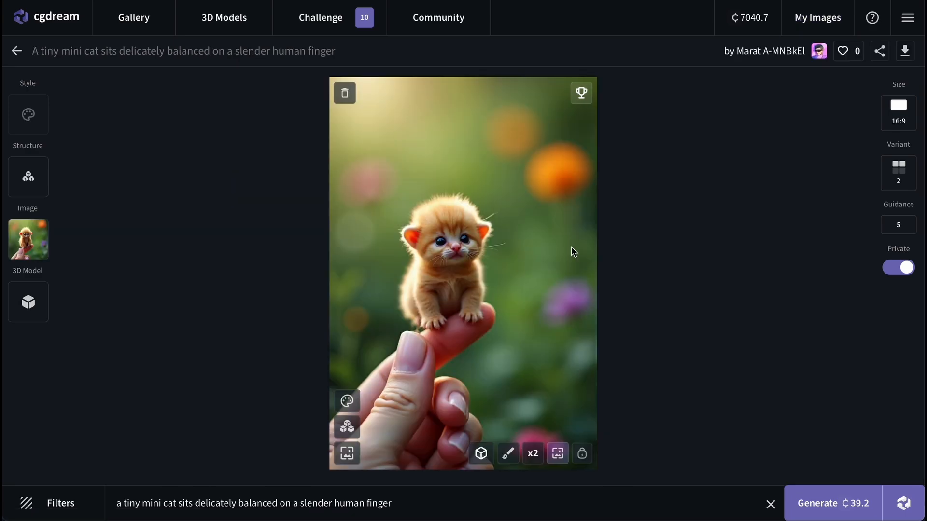
pyautogui.moveTo(9, 61)
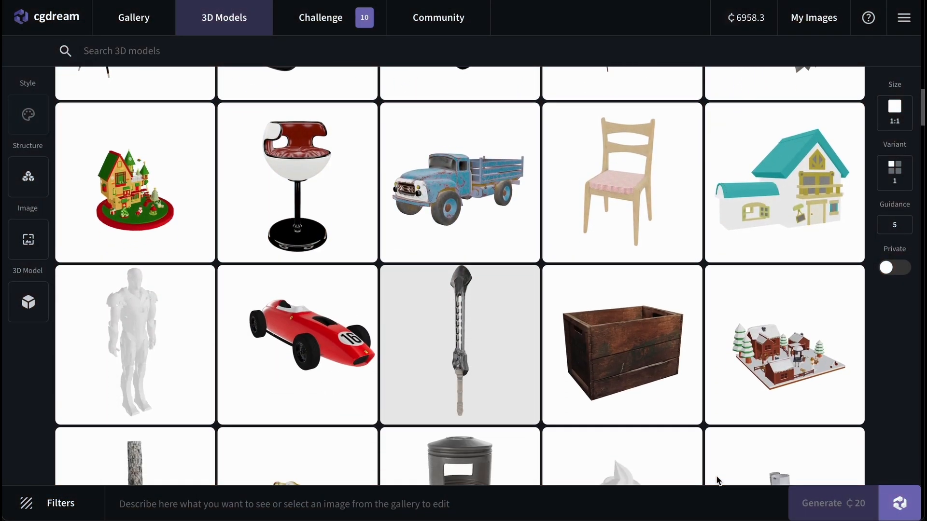
pyautogui.scroll(-3)
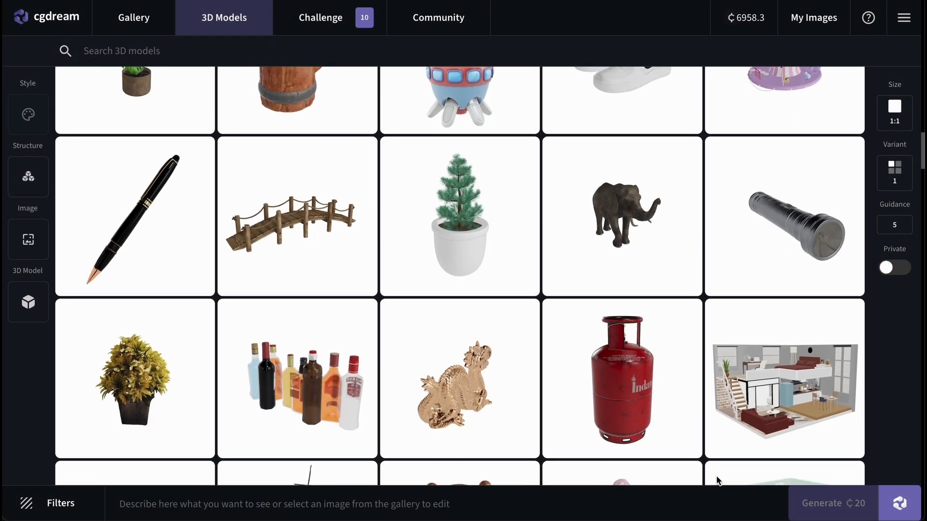
pyautogui.scroll(-3)
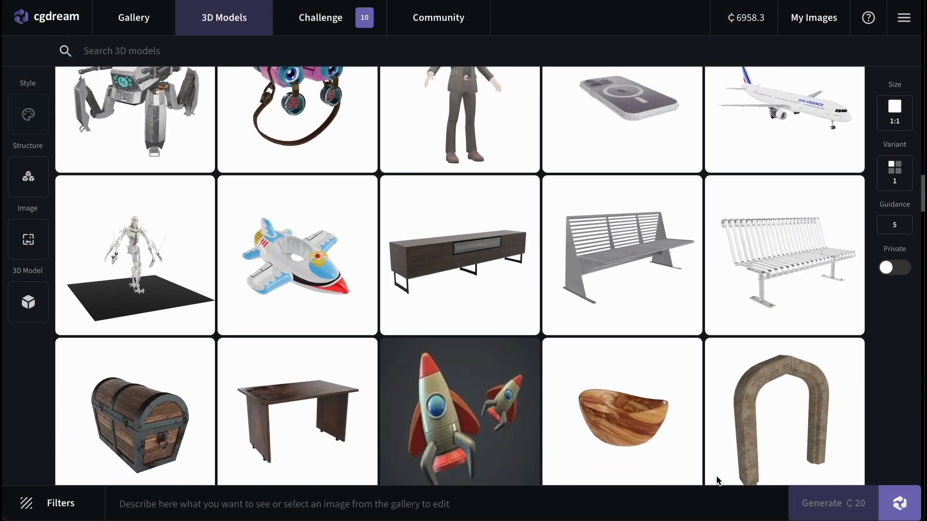
pyautogui.scroll(-3)
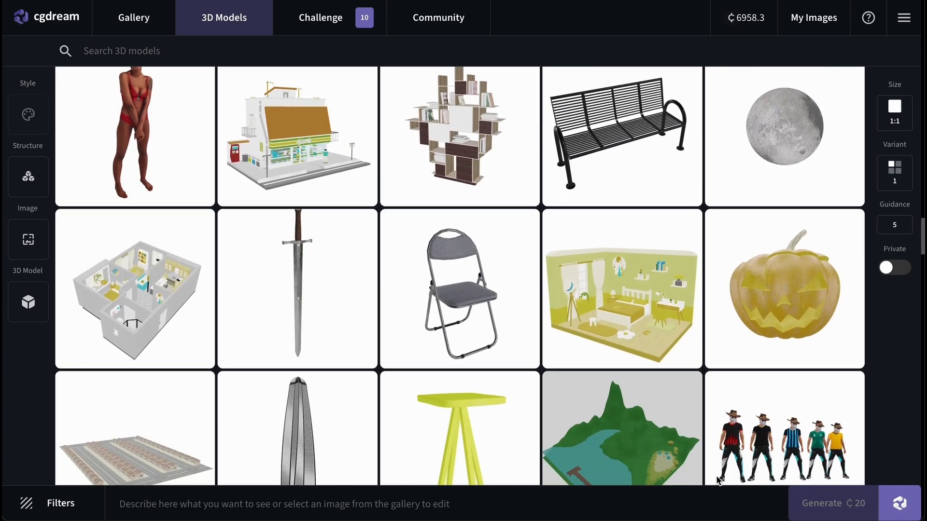
pyautogui.scroll(-3)
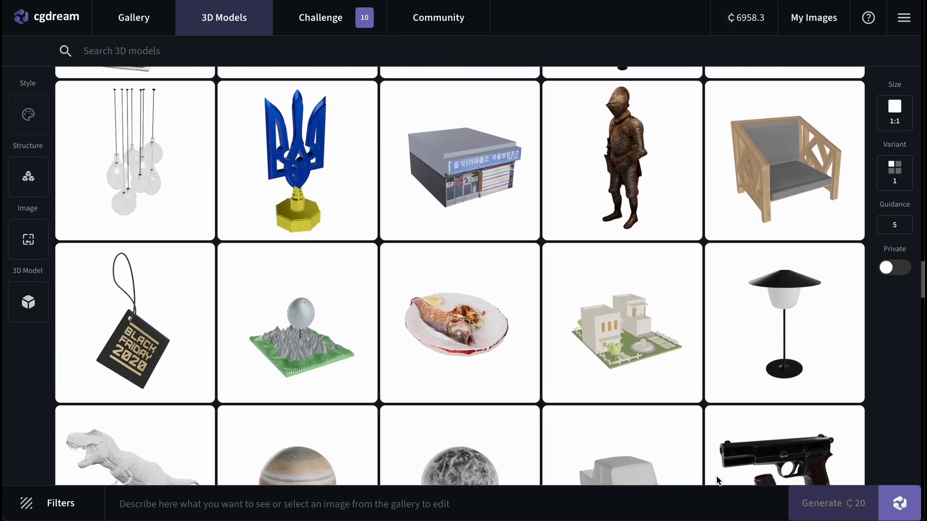
pyautogui.scroll(-3)
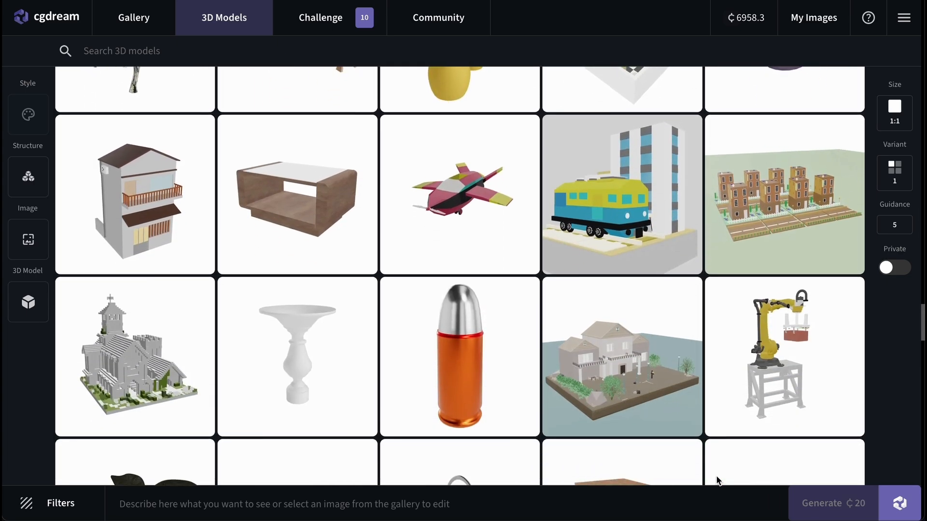
pyautogui.scroll(-3)
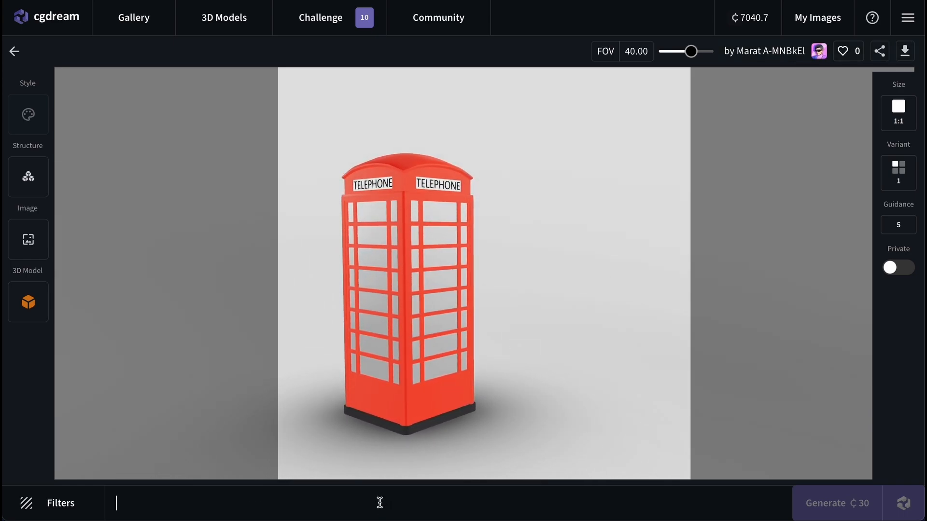
# Step: Enter the rainy autumn London Big Ben prompt, add Rain, Cityscapes and City Street filters, and generate
pyautogui.write('a telephone booth on a rainy autumn day in London, big ben is visible in the distance, victorian era')
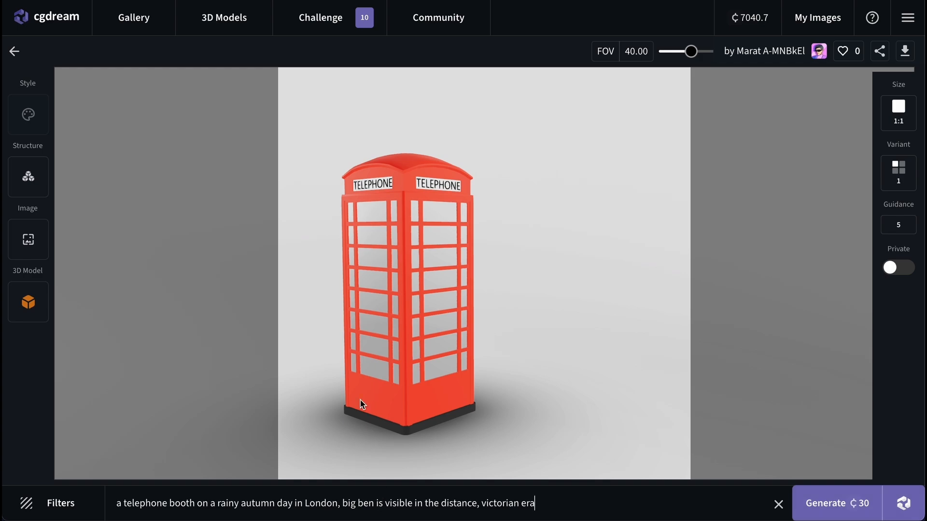
pyautogui.click(28, 302)
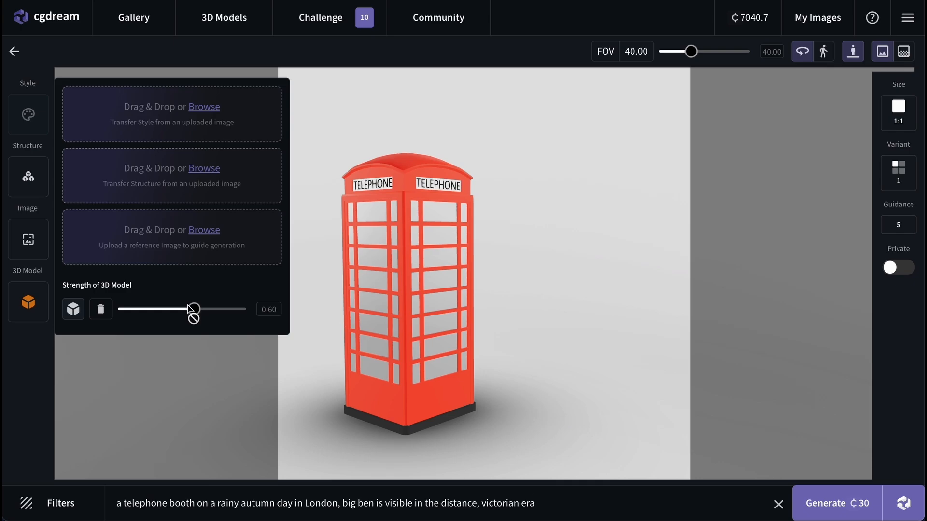
pyautogui.click(48, 503)
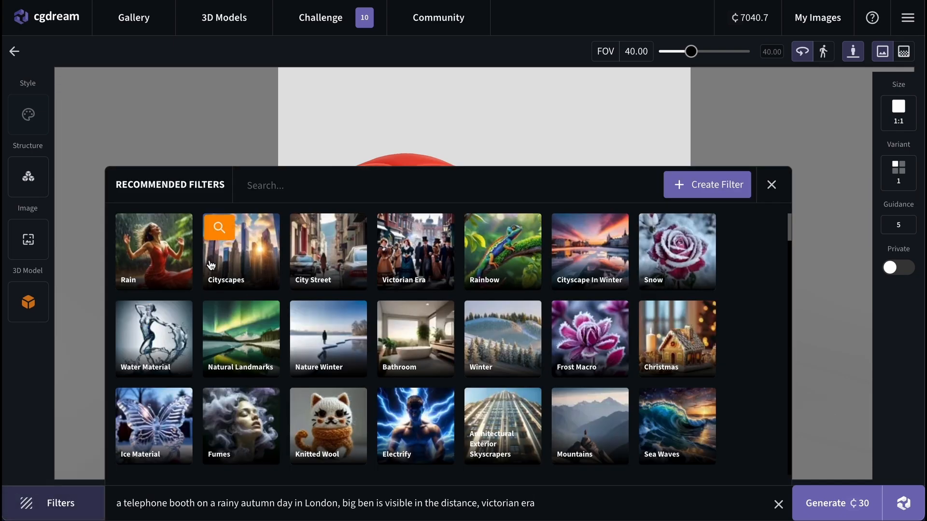
pyautogui.moveTo(198, 266)
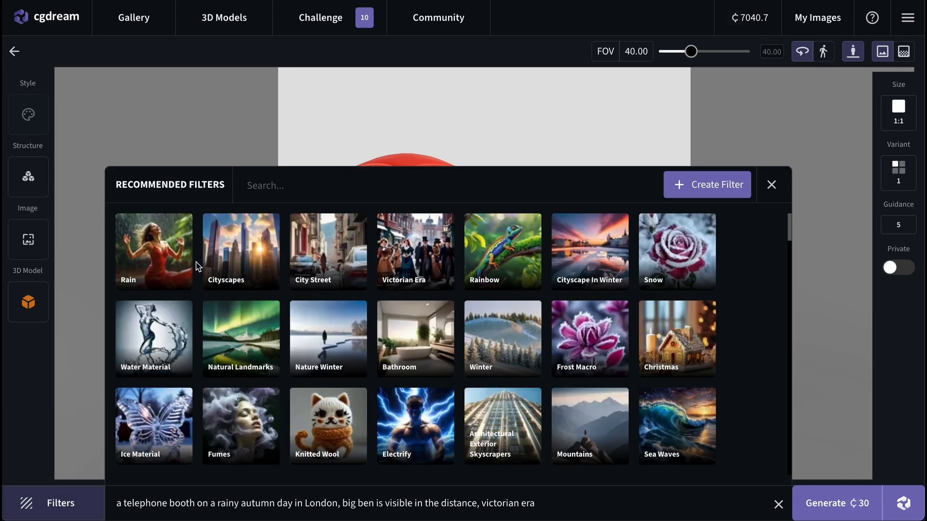
pyautogui.click(153, 252)
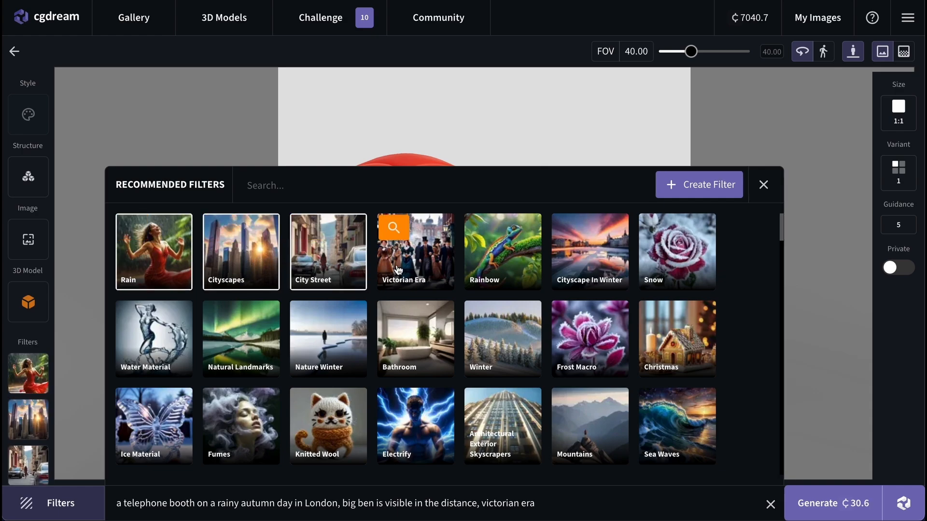
pyautogui.click(764, 185)
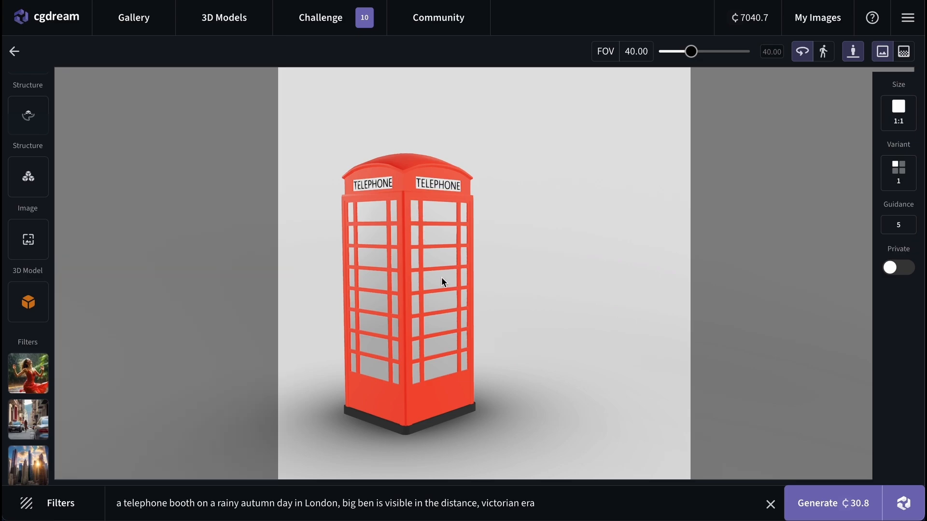
pyautogui.moveTo(781, 445)
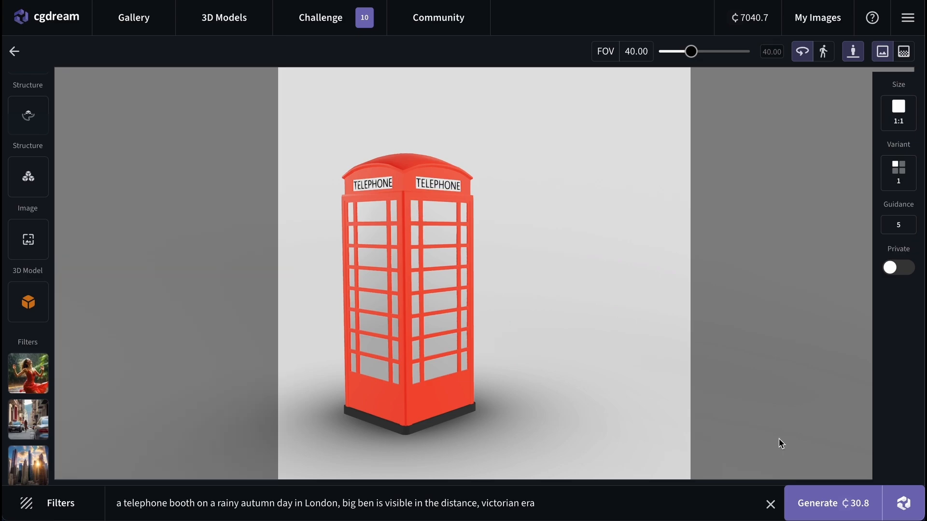
pyautogui.click(832, 503)
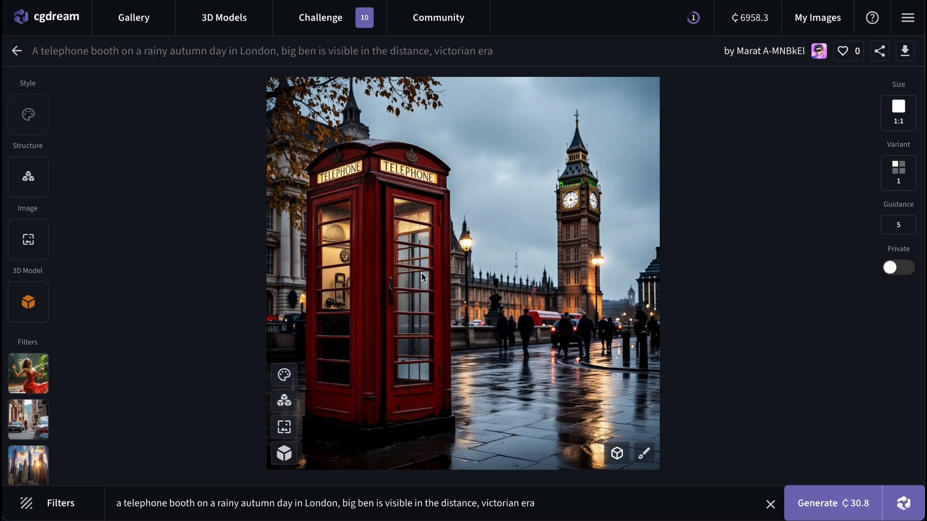
pyautogui.moveTo(616, 453)
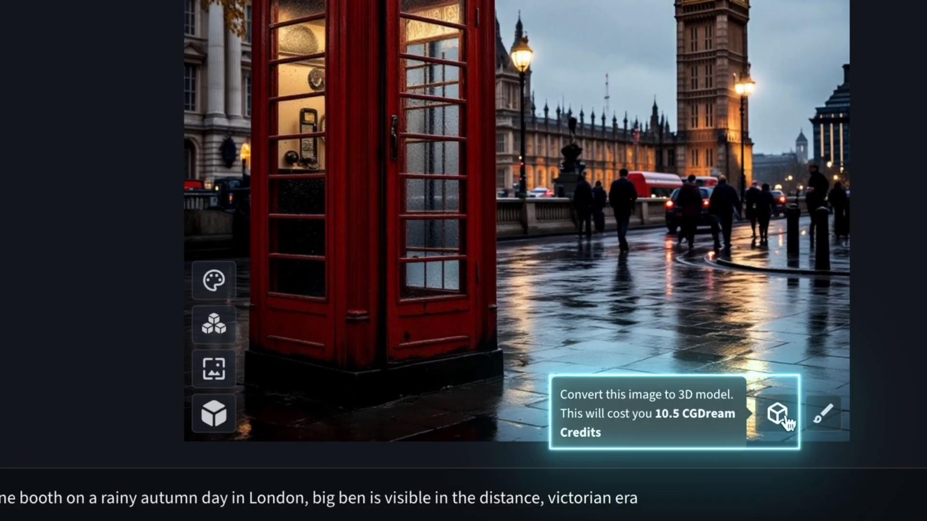
# Step: Convert the rainy London telephone booth image into a 3D model
pyautogui.click(786, 412)
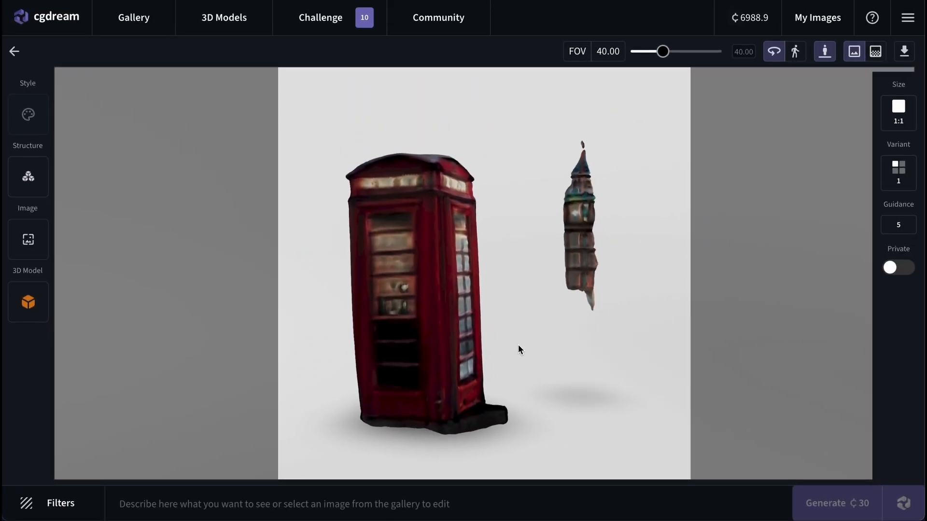
# Step: Orbit the model, widen the FOV, and enter prompt 'a telephone booth on a rainy autumn day in London, big ben is visible in the distance'
pyautogui.moveTo(519, 350); pyautogui.dragTo(479, 399)
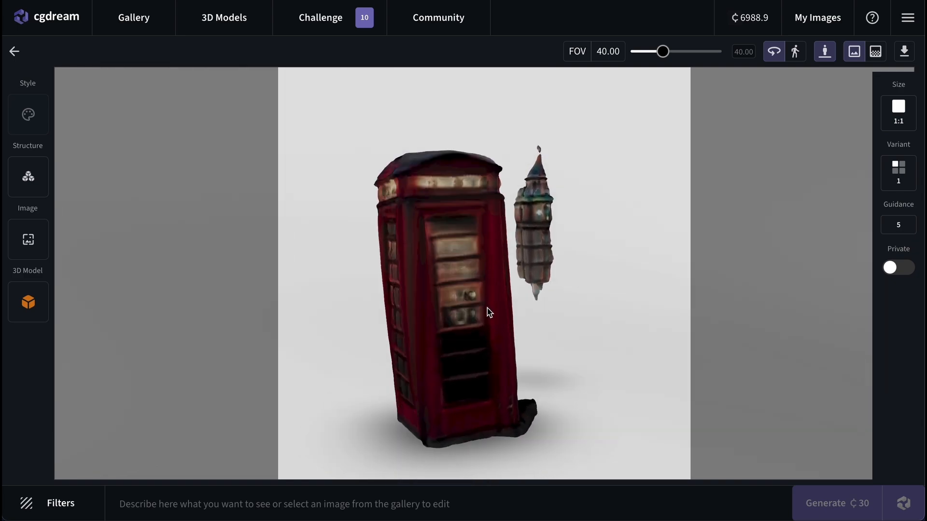
pyautogui.moveTo(664, 51); pyautogui.dragTo(673, 52)
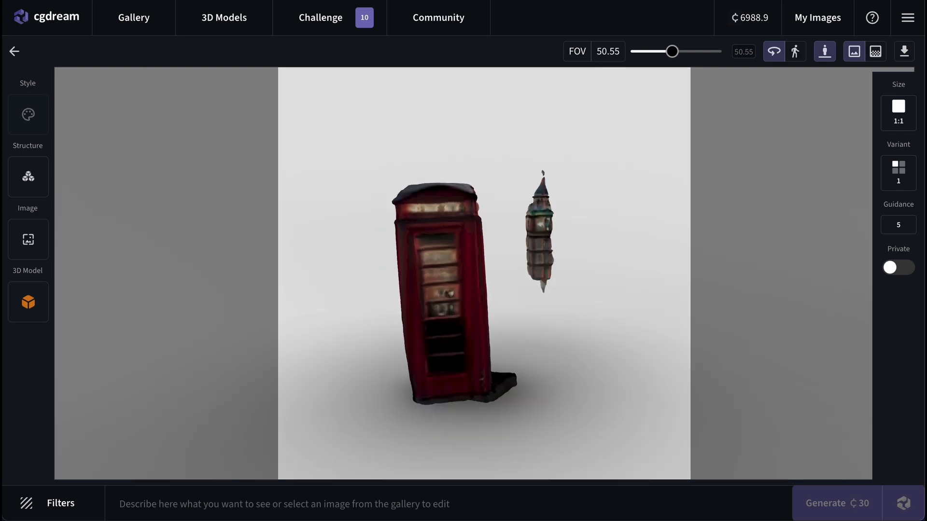
pyautogui.write('a telephone booth on a rainy autumn day in London, big ben is visible in the distance, victorian era')
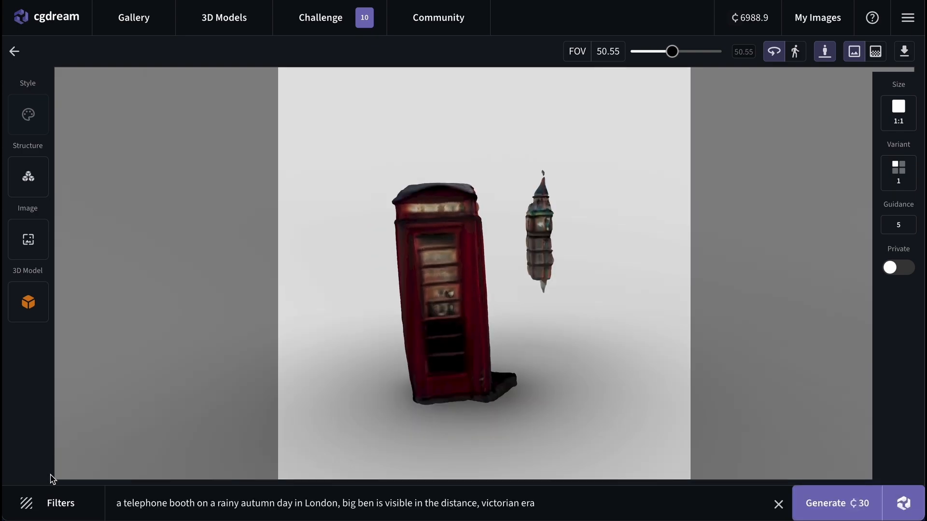
# Step: Add the Rain and Cityscapes filters and generate the image
pyautogui.click(43, 503)
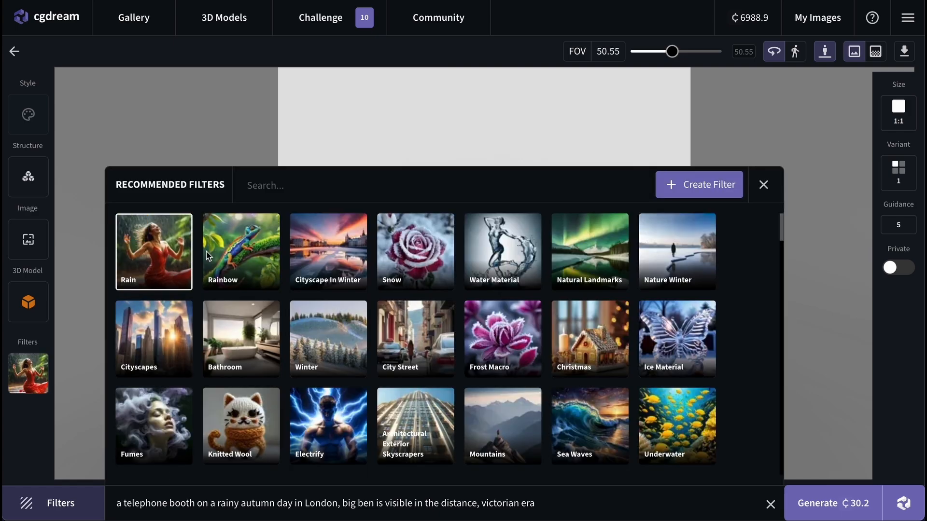
pyautogui.scroll(-3)
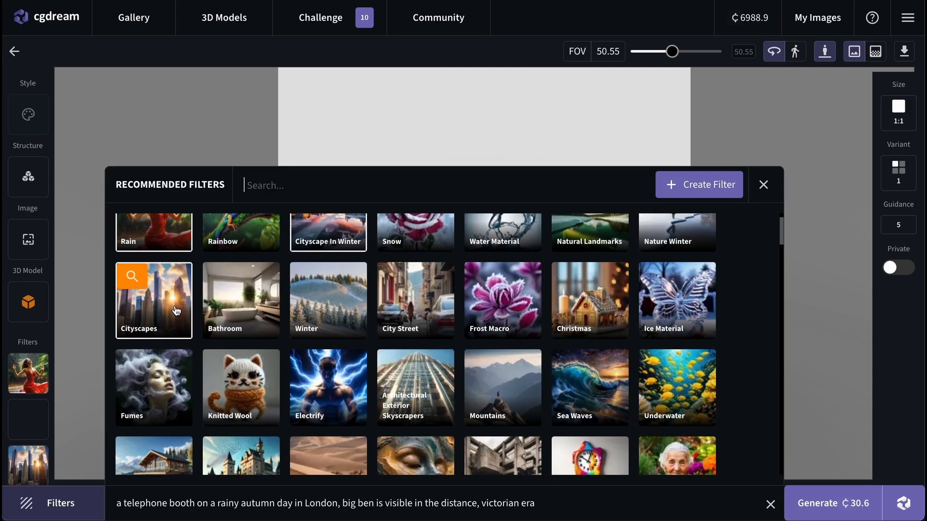
pyautogui.click(763, 185)
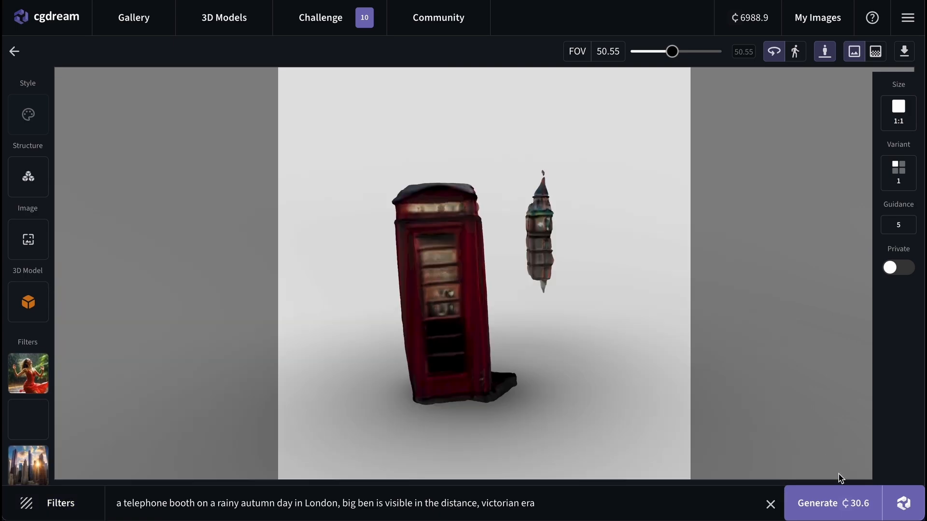
pyautogui.click(827, 503)
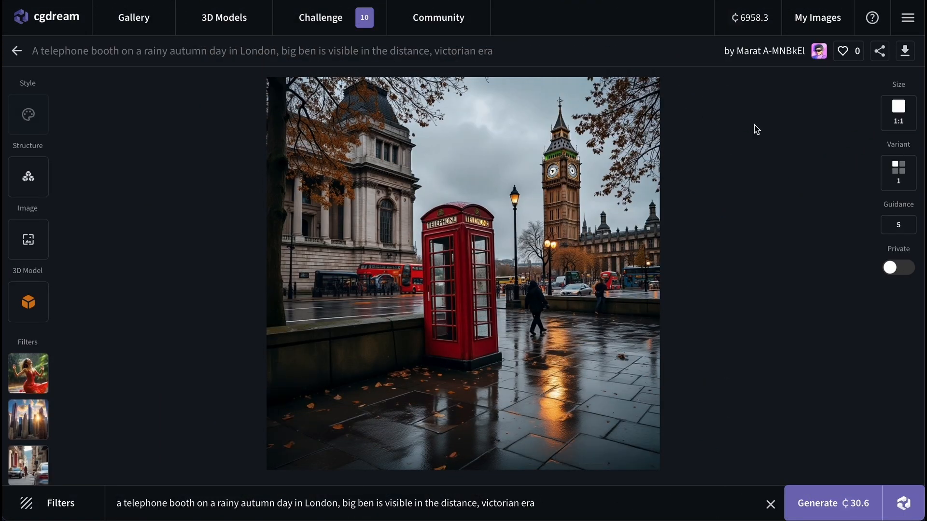
pyautogui.moveTo(749, 94)
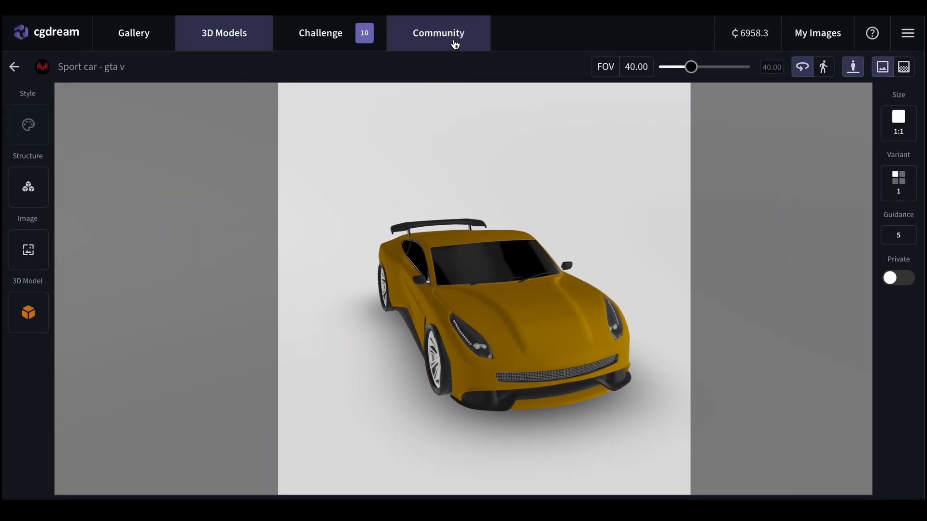
# Step: Open the CGDream community Discord invite
pyautogui.click(437, 33)
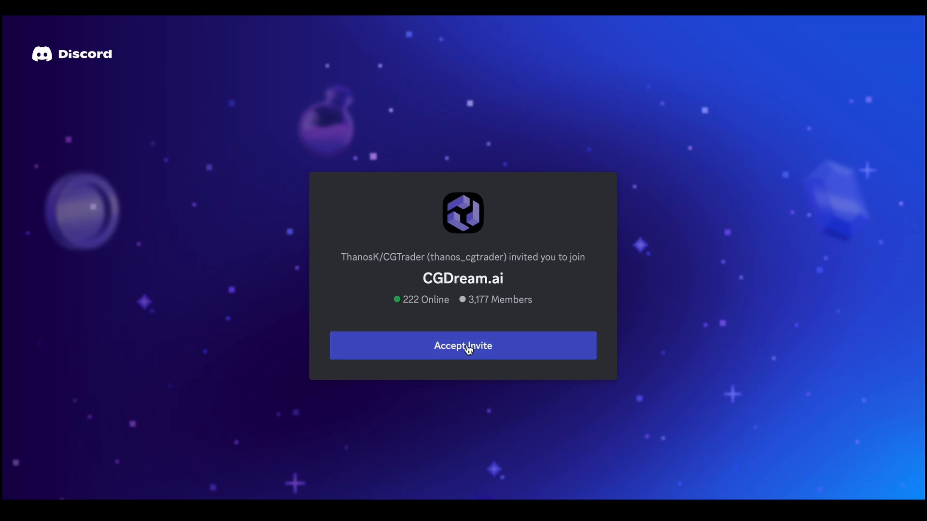
# Step: Join the CGDream.ai Discord server and dismiss the What's New popup
pyautogui.click(462, 345)
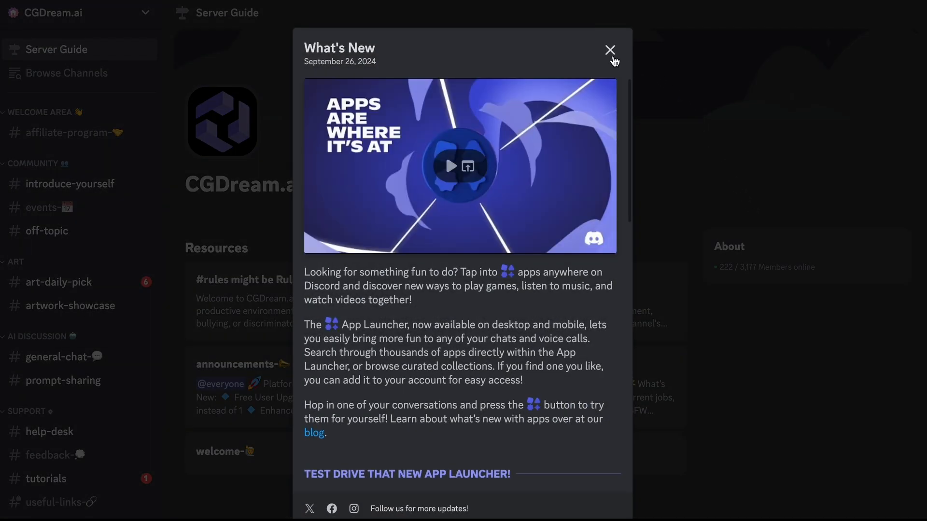
pyautogui.click(610, 50)
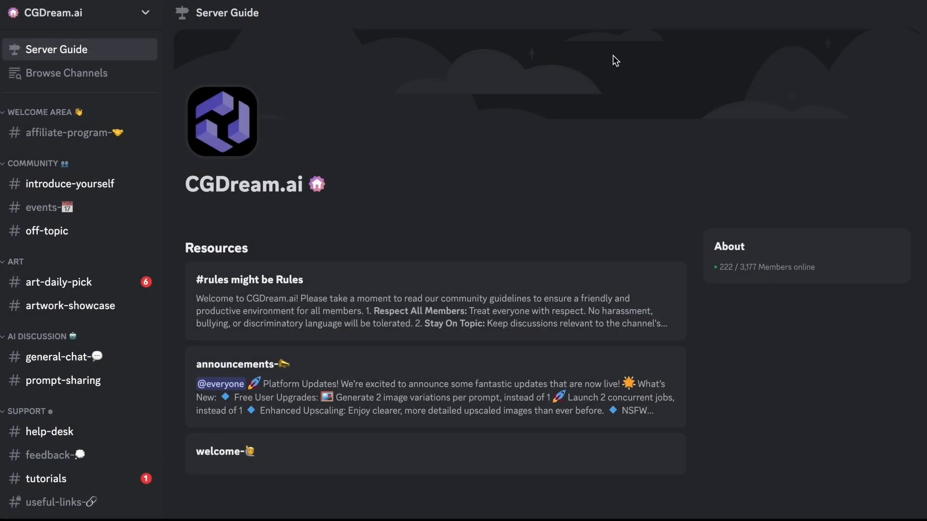